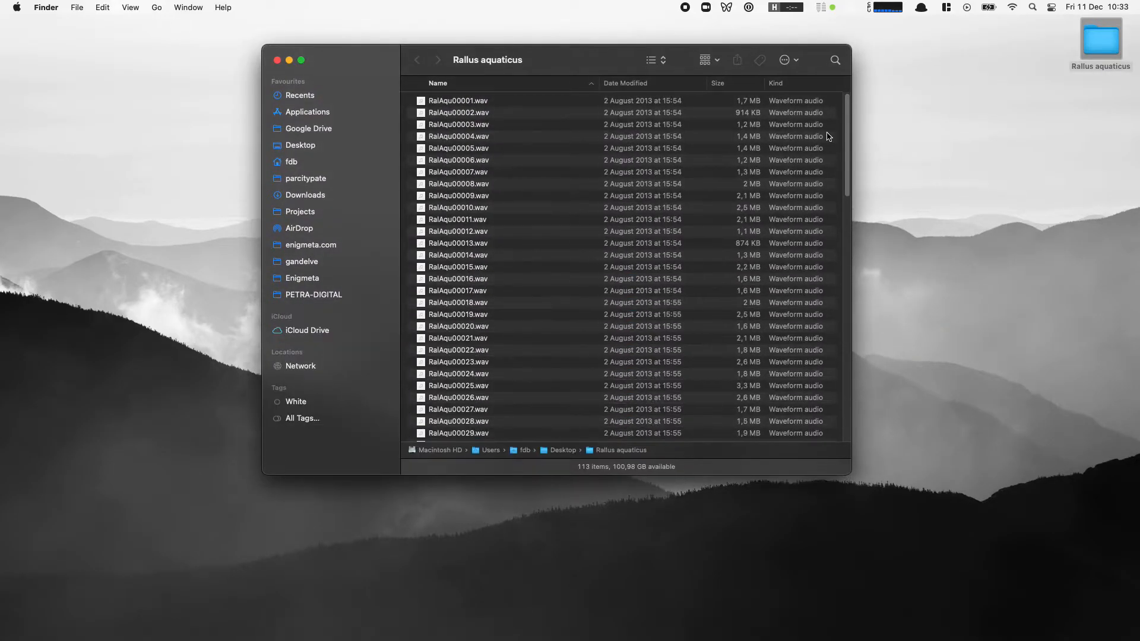
# Preview the recording RalAqu00003.wav, then close the audio preview.
pyautogui.scroll(-3)
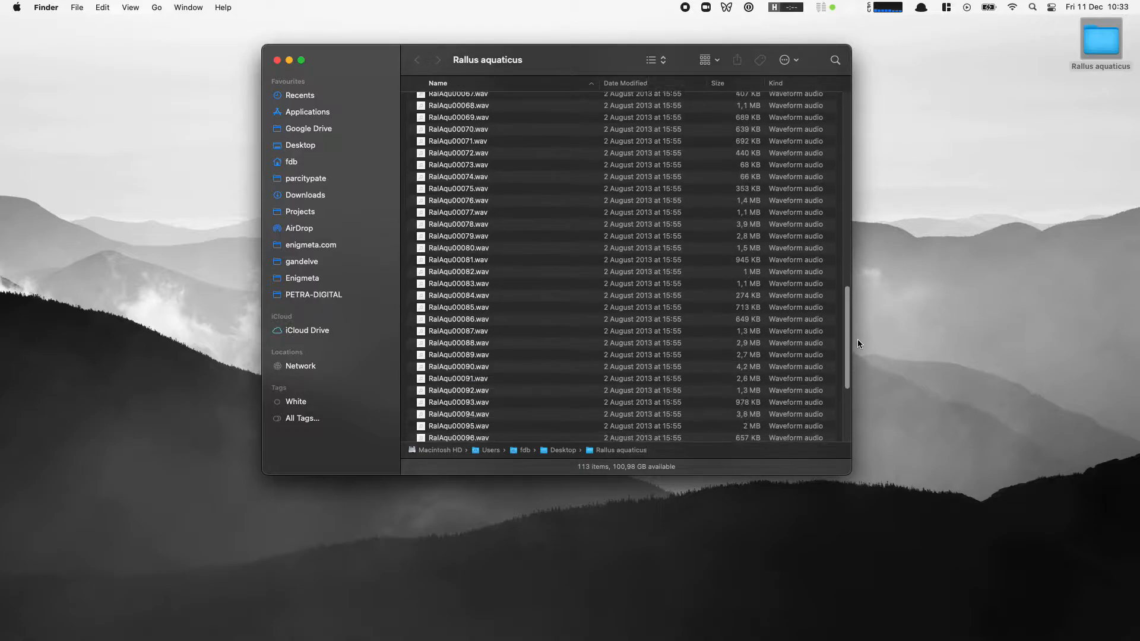
pyautogui.scroll(3)
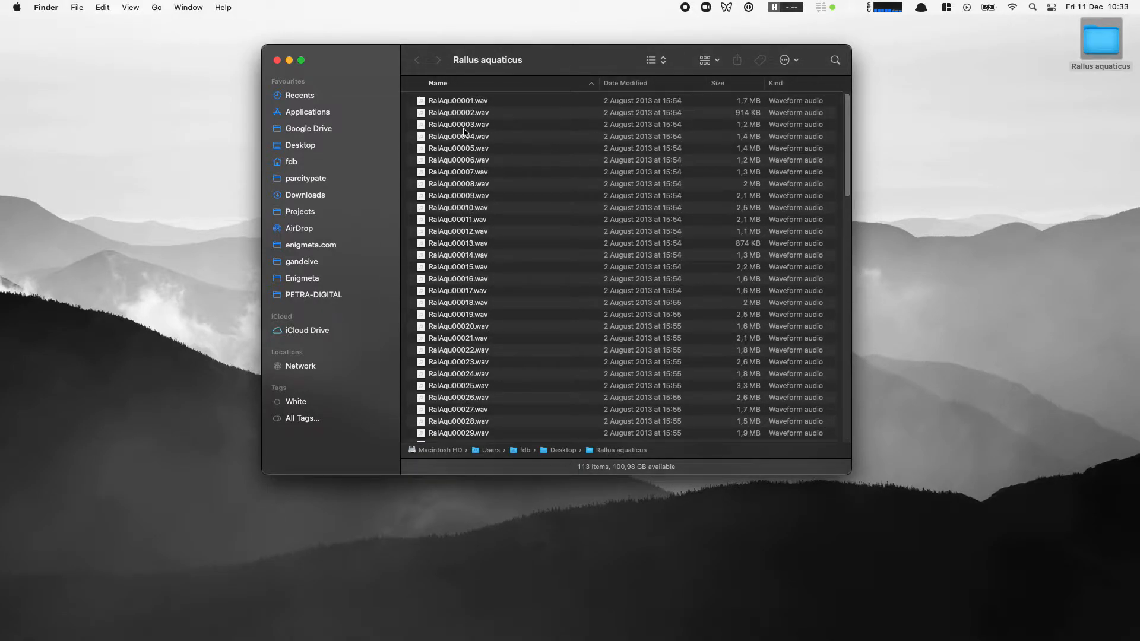
pyautogui.click(459, 124)
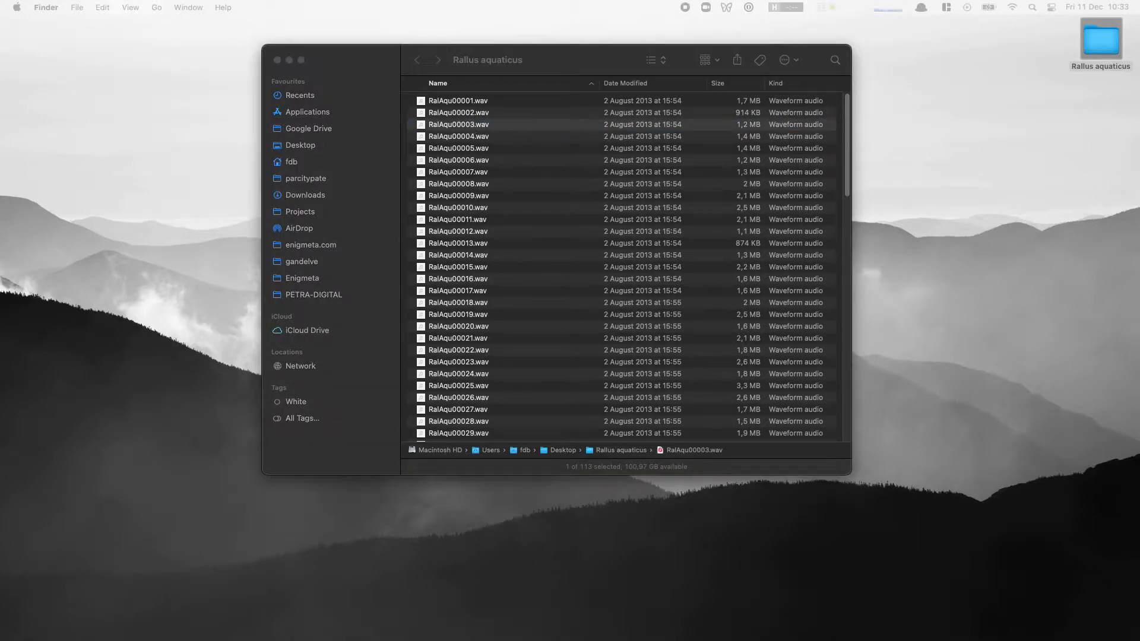
pyautogui.doubleClick(458, 124)
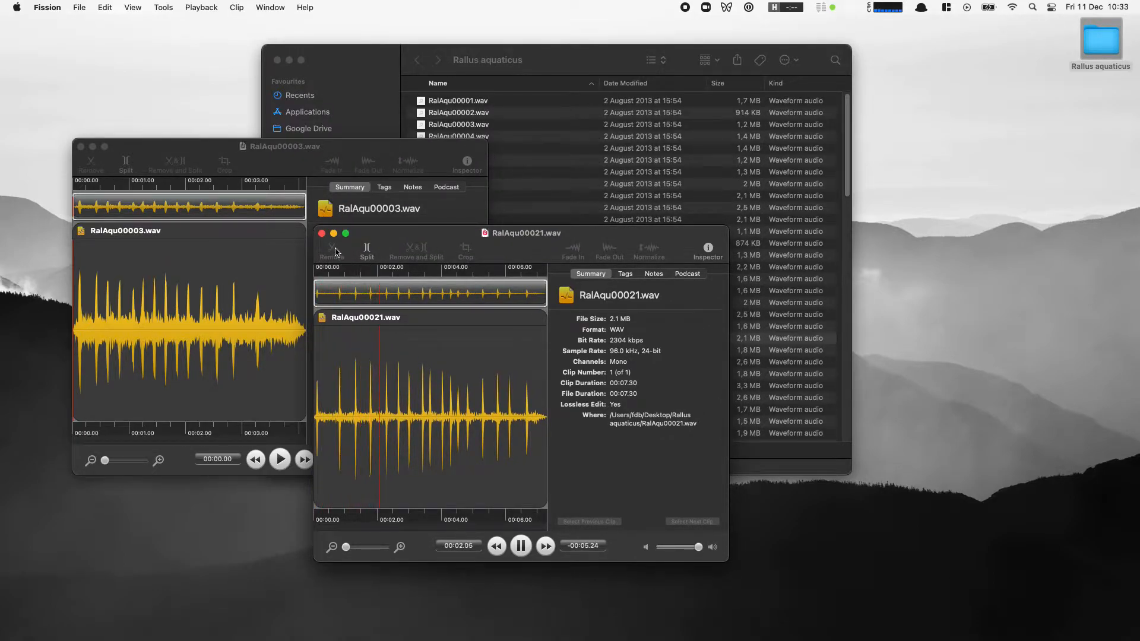
pyautogui.click(322, 233)
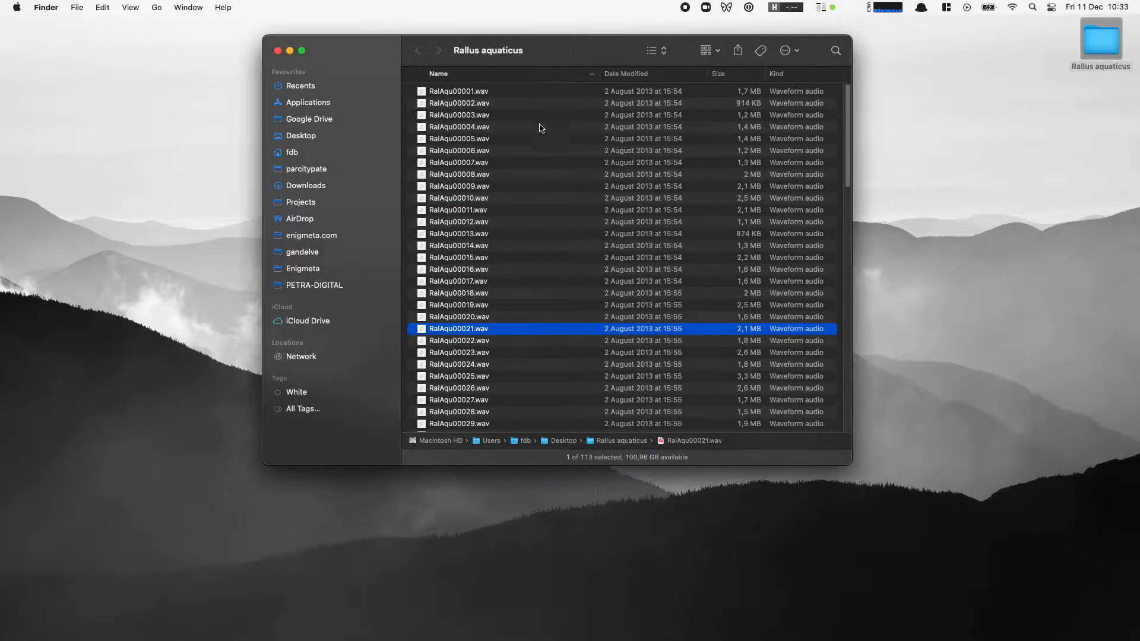
pyautogui.scroll(-3)
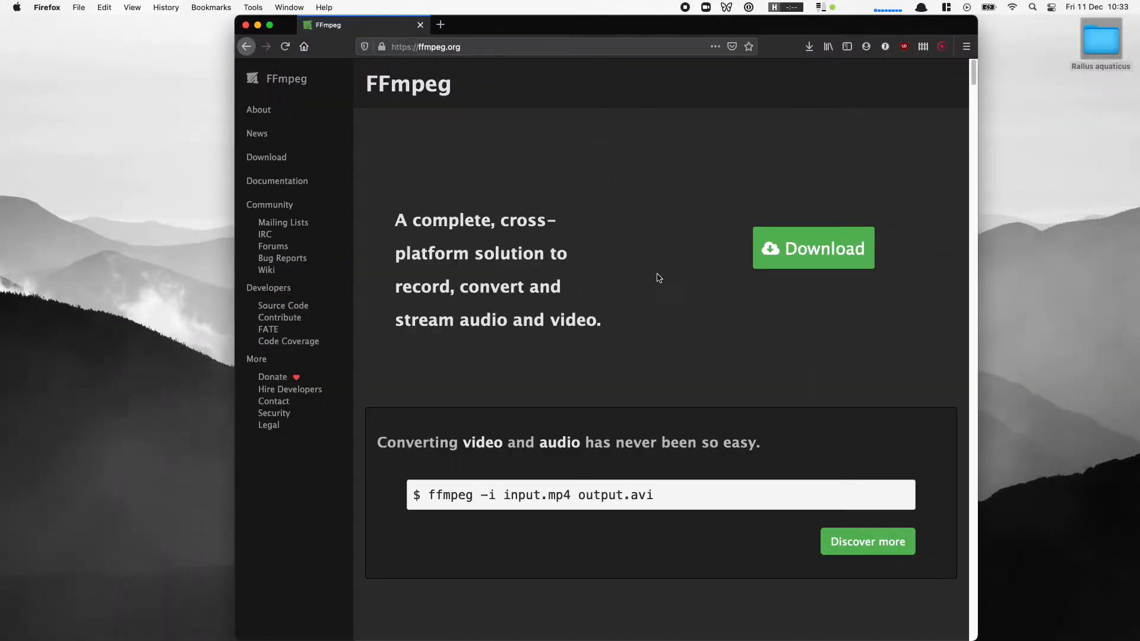
pyautogui.scroll(-3)
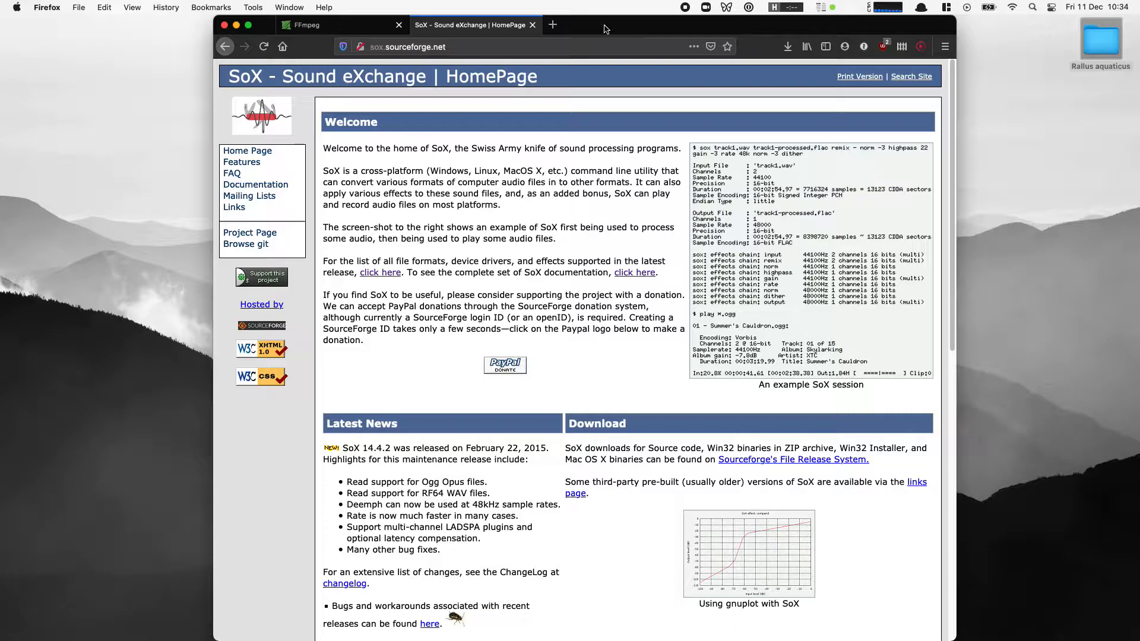
# Launch Terminal.app from Spotlight and start typing 'brew install ffm', looking up brew.sh.
pyautogui.click(1032, 7)
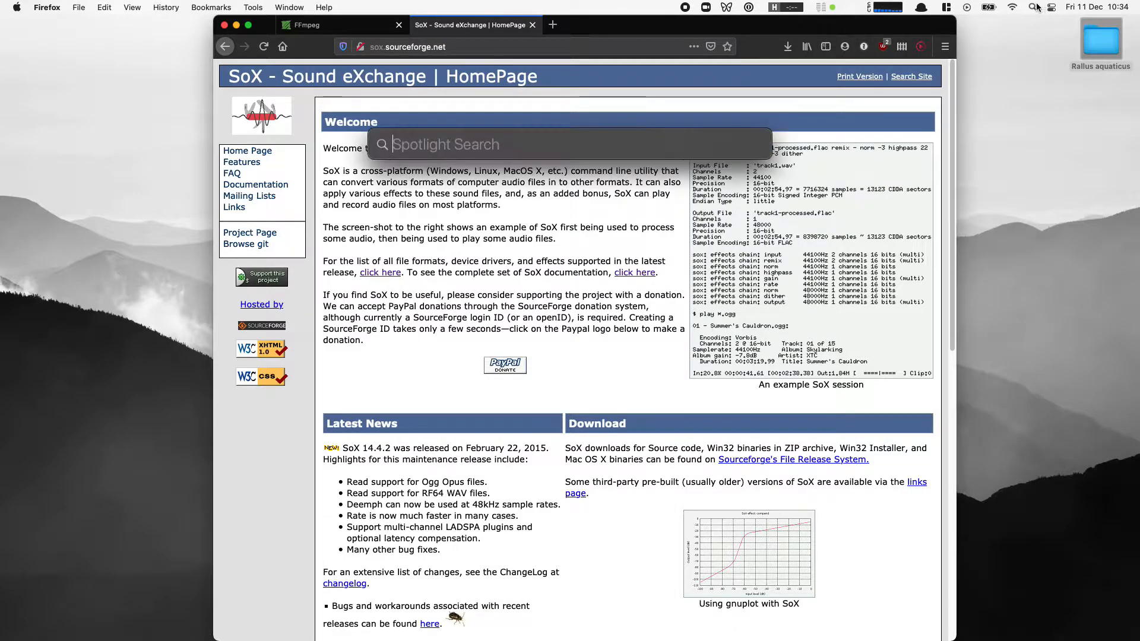
pyautogui.write('terminal.app')
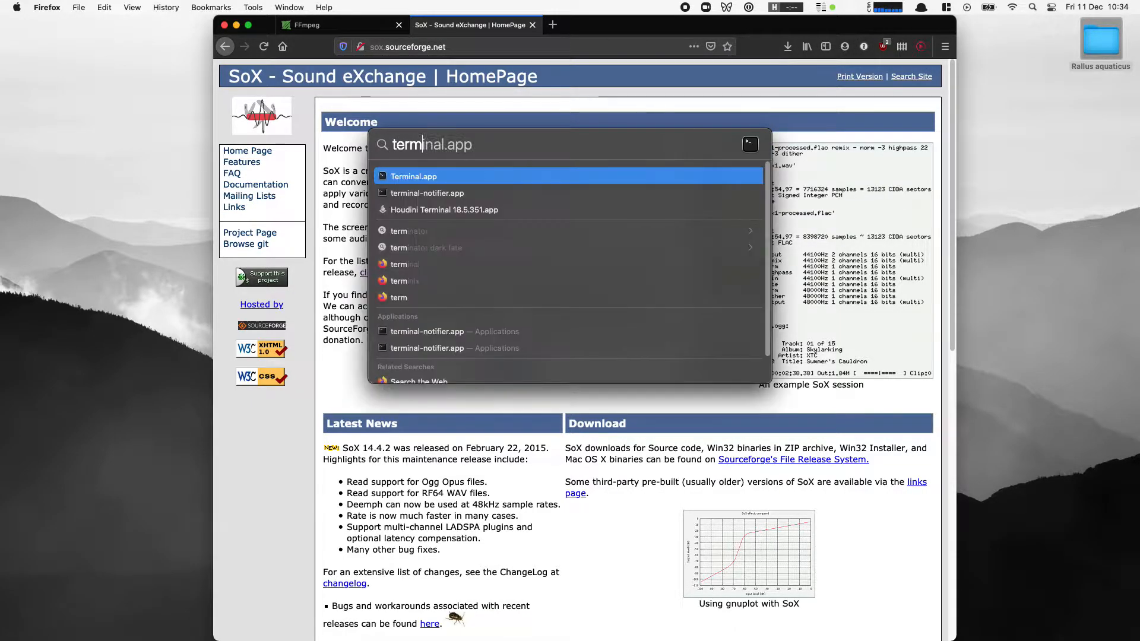
pyautogui.click(413, 176)
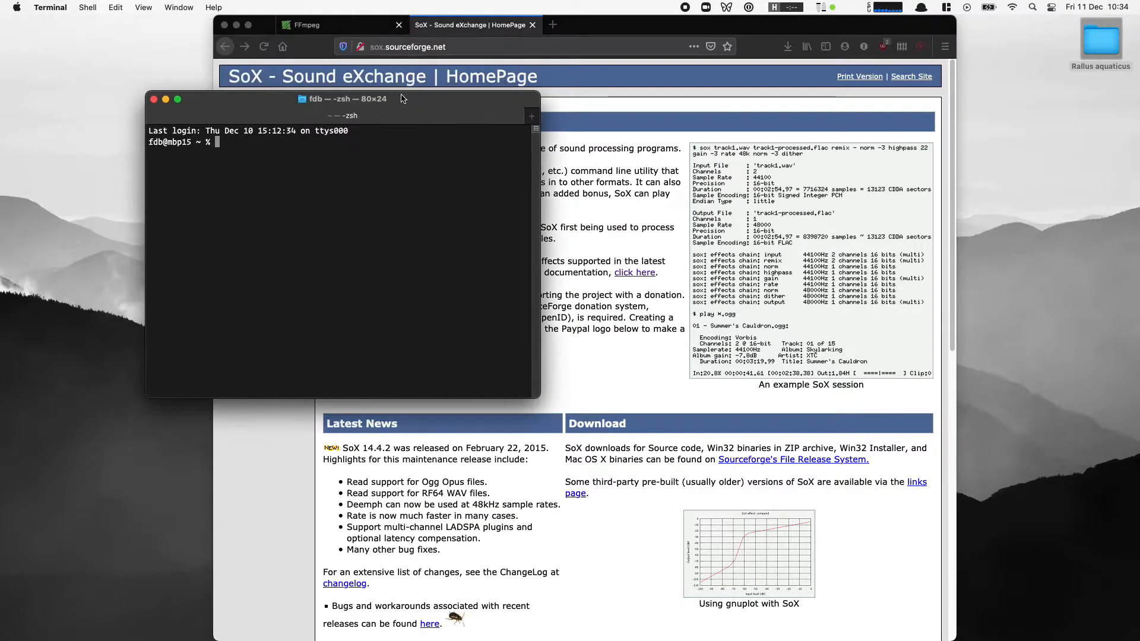
pyautogui.write('brew install ffmpeg sox')
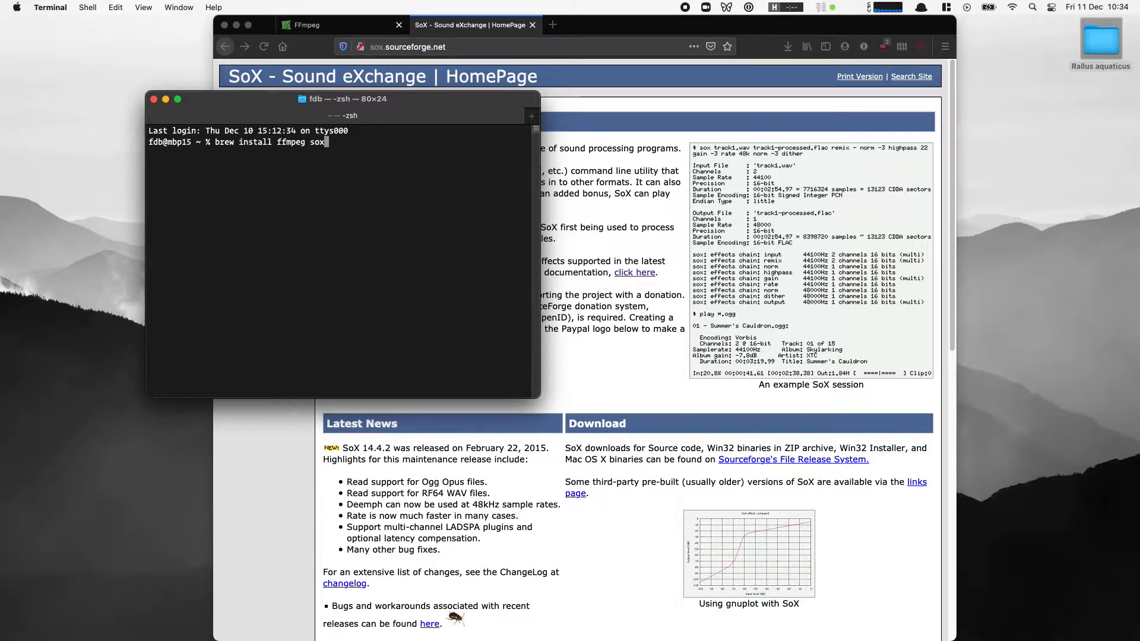
pyautogui.moveTo(637, 244)
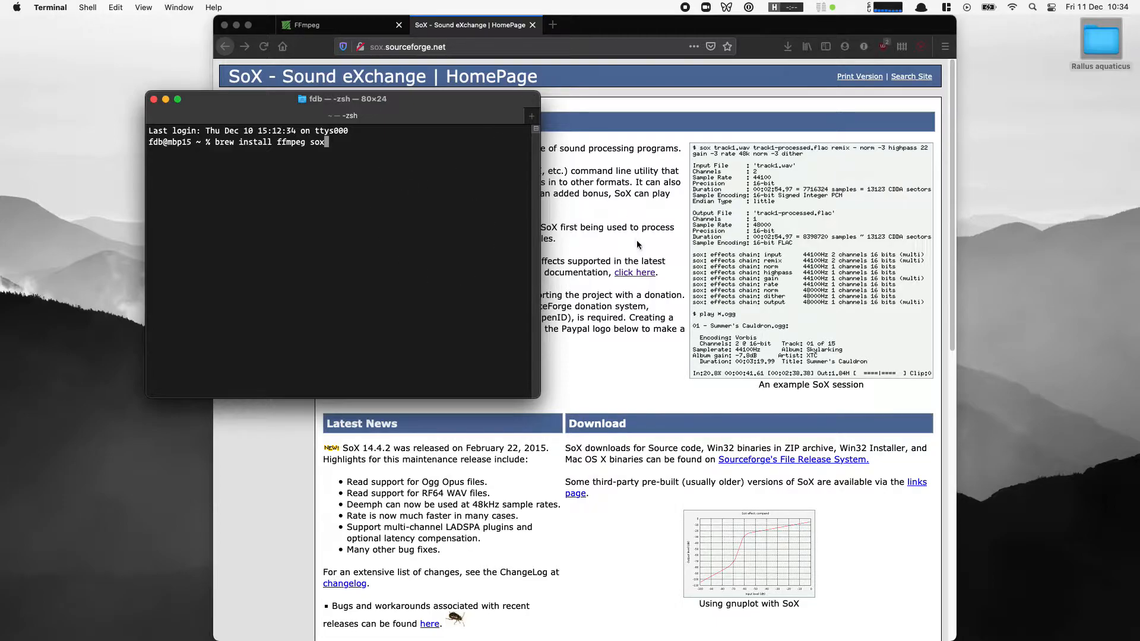
pyautogui.write('brew.sh')
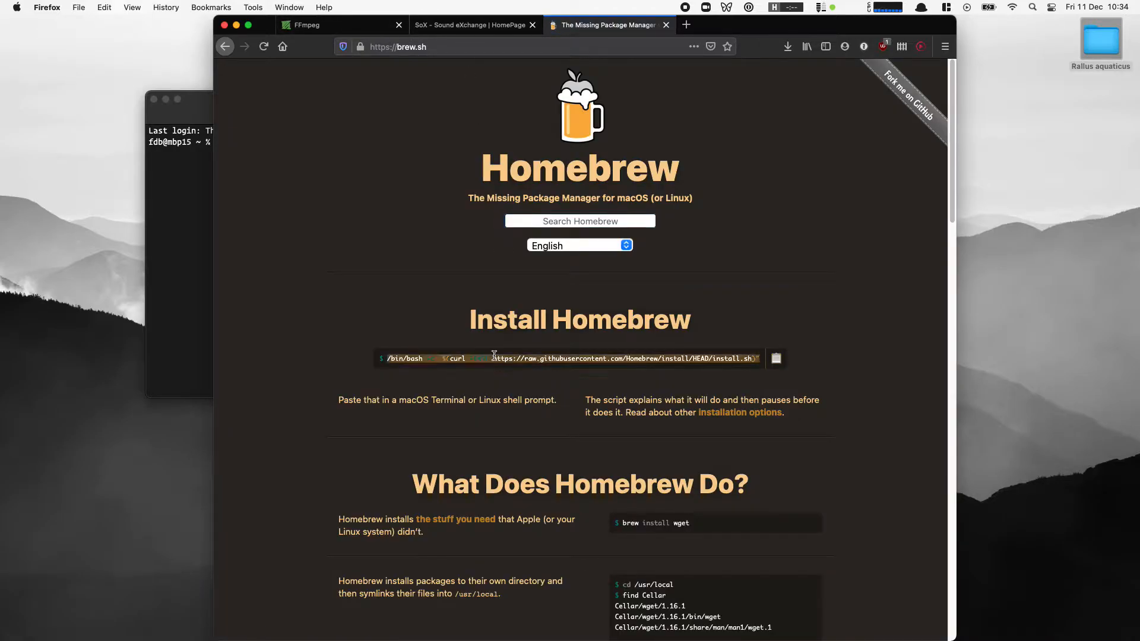
# Enter 'brew install ffmpeg sox' at the Terminal prompt.
pyautogui.write('brew install ffmpeg sox')
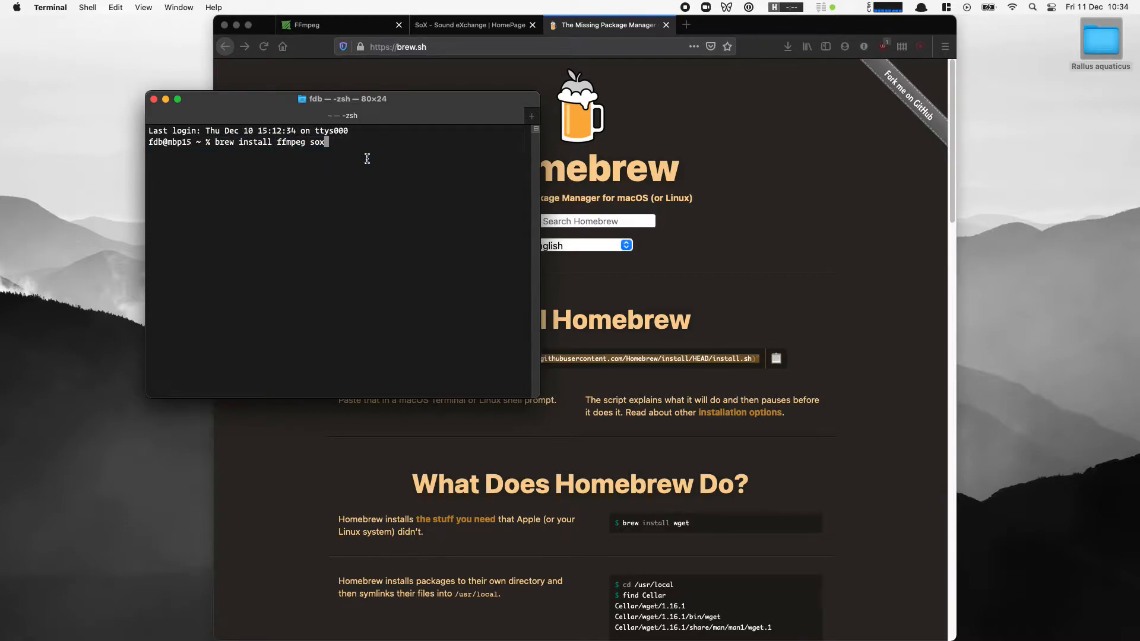
# Run the ffmpeg and sox brew install, then check the working directory with pwd.
pyautogui.press('Return')
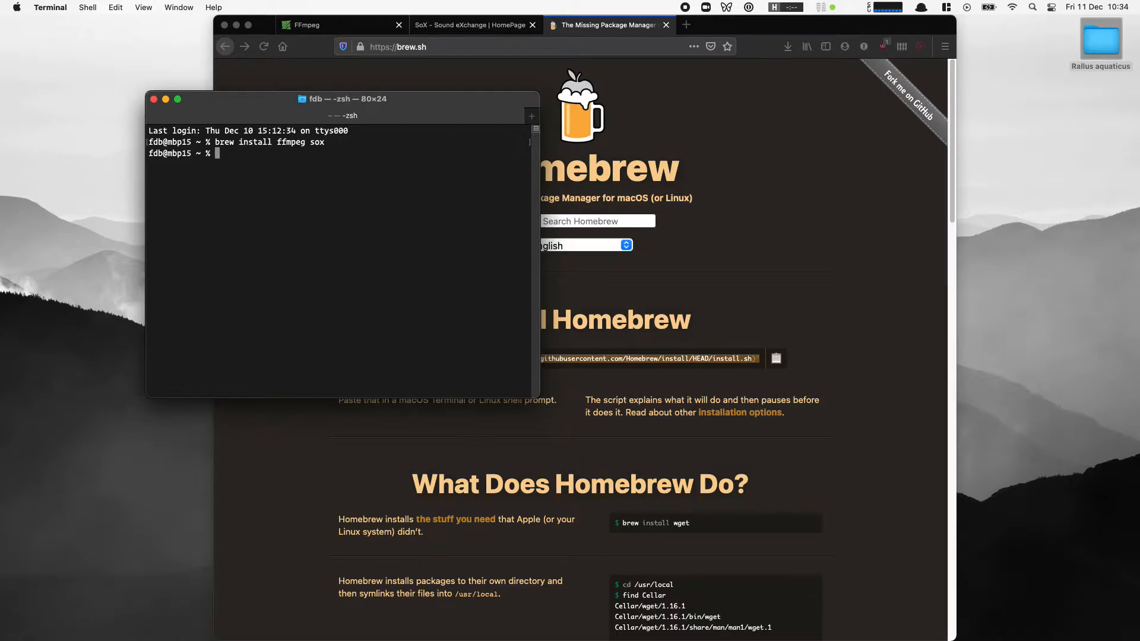
pyautogui.moveTo(339, 100); pyautogui.dragTo(313, 116)
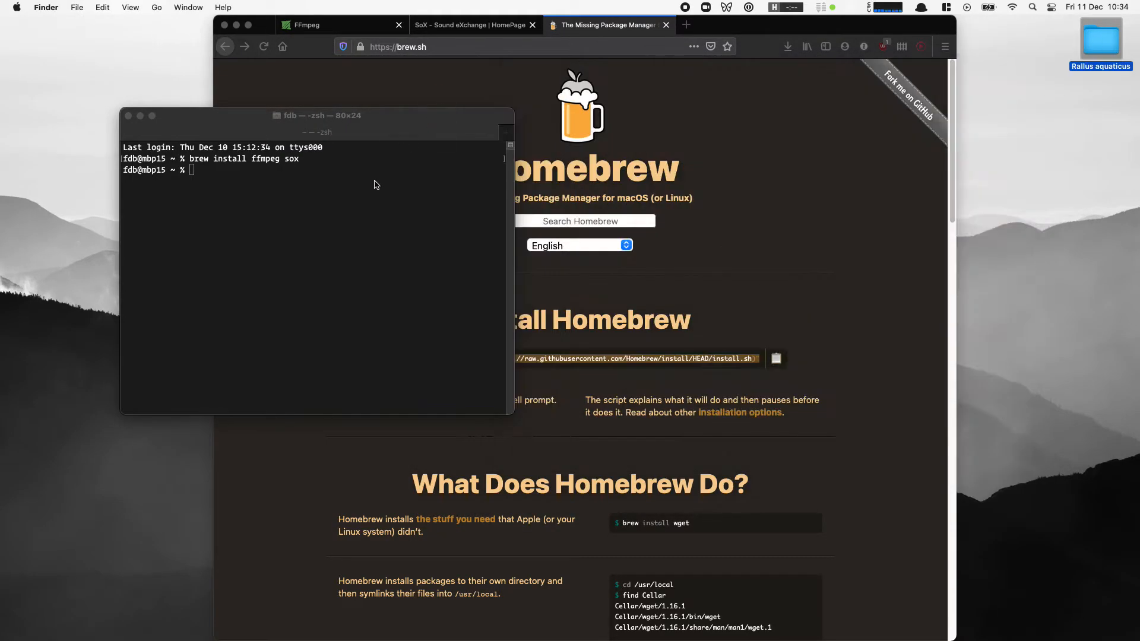
pyautogui.write('pwd')
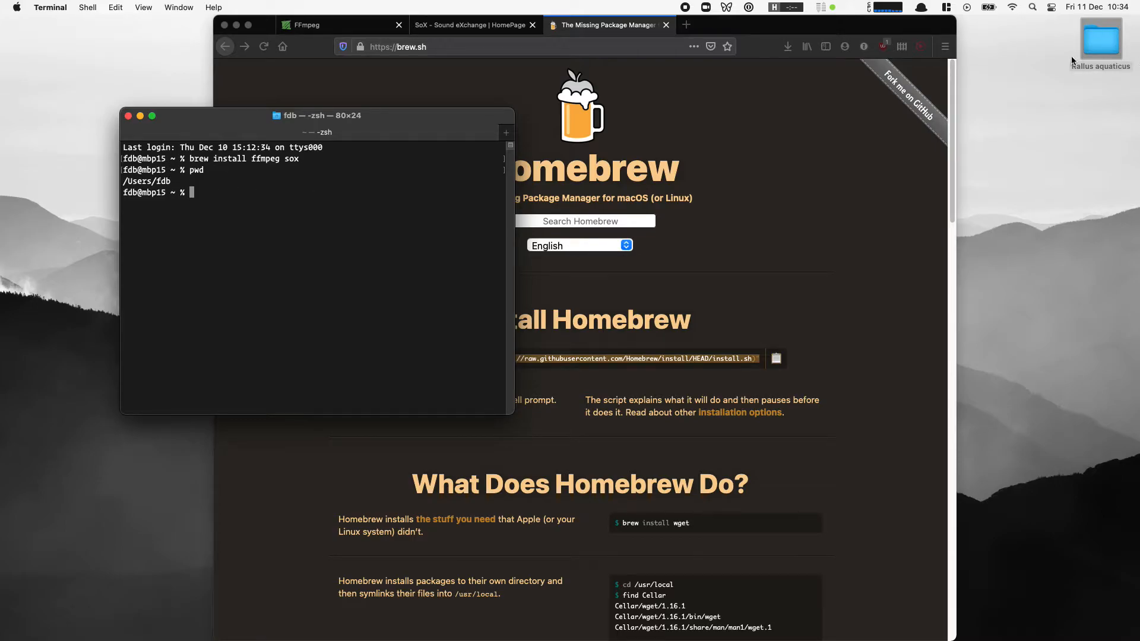
pyautogui.moveTo(263, 218)
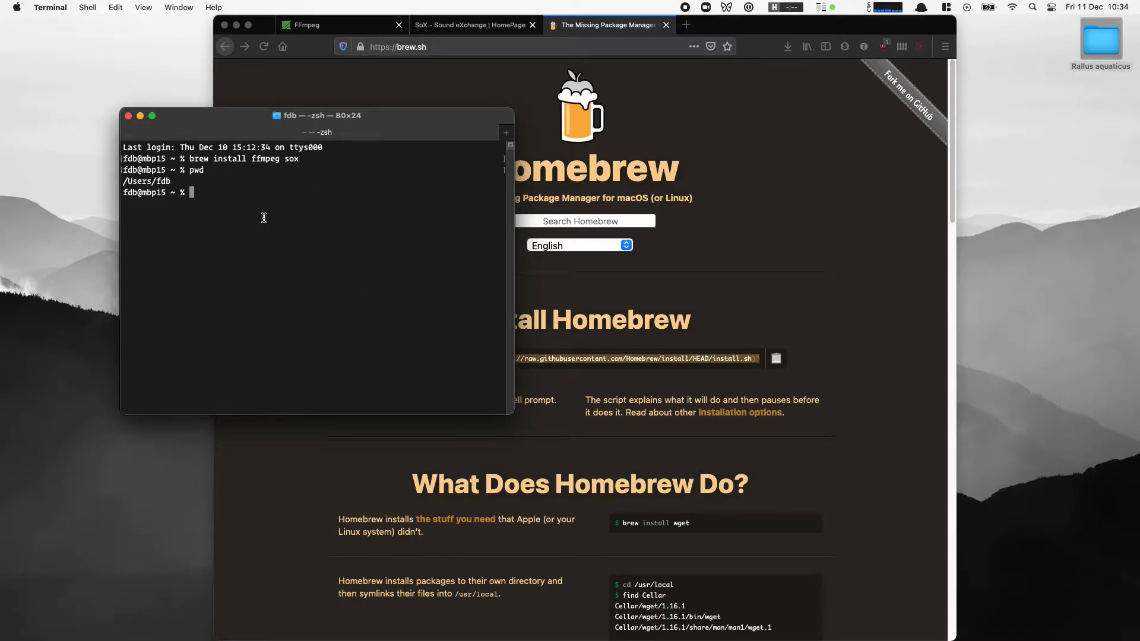
# Change into Desktop/Rallus aquaticus, then cd back to the home folder.
pyautogui.write('cd Desktop/')
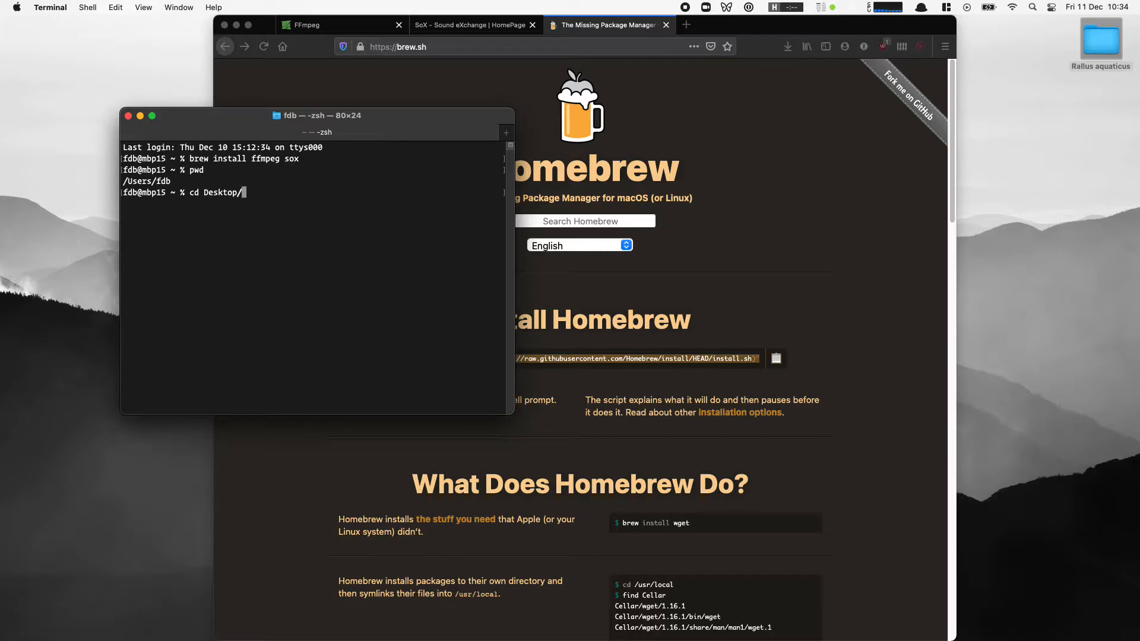
pyautogui.press('Return')
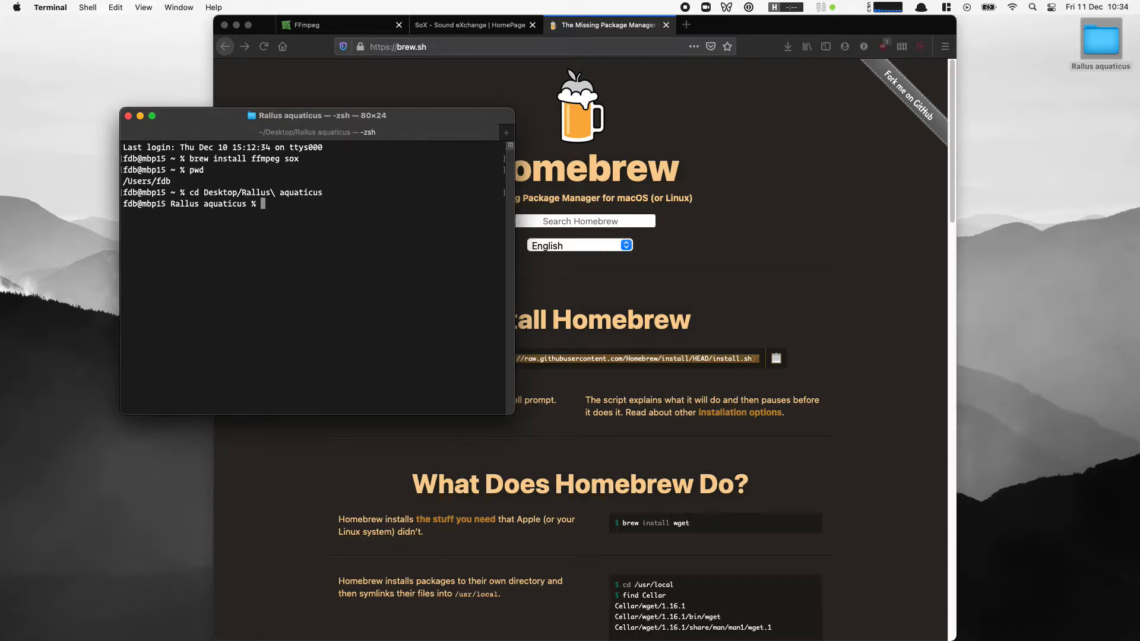
pyautogui.write('cd')
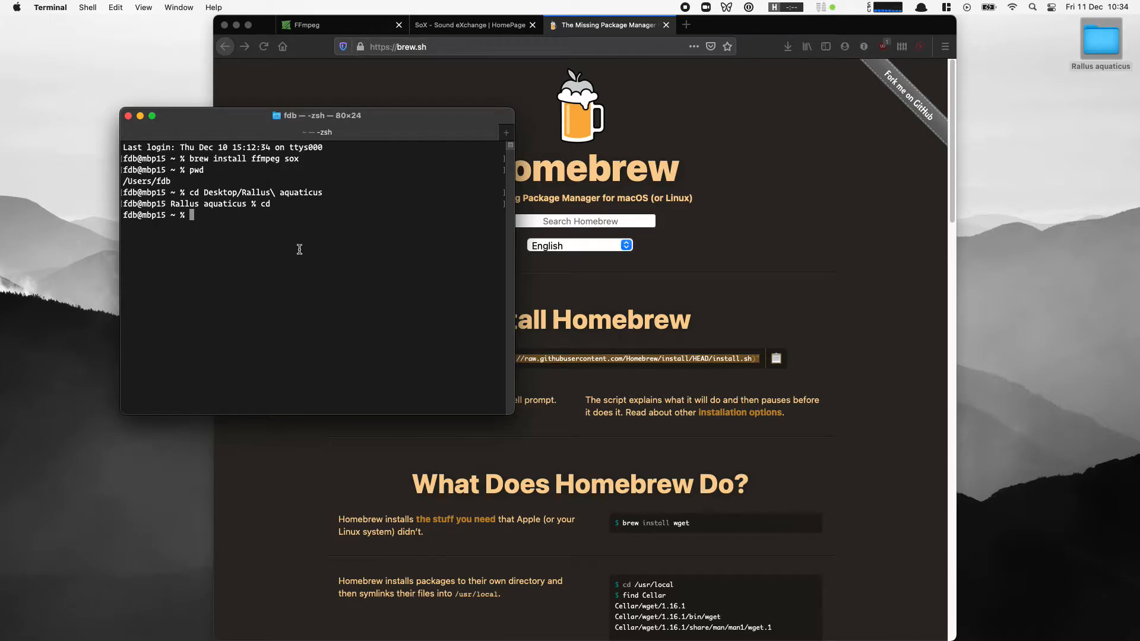
pyautogui.write('cd')
pyautogui.write('ls')
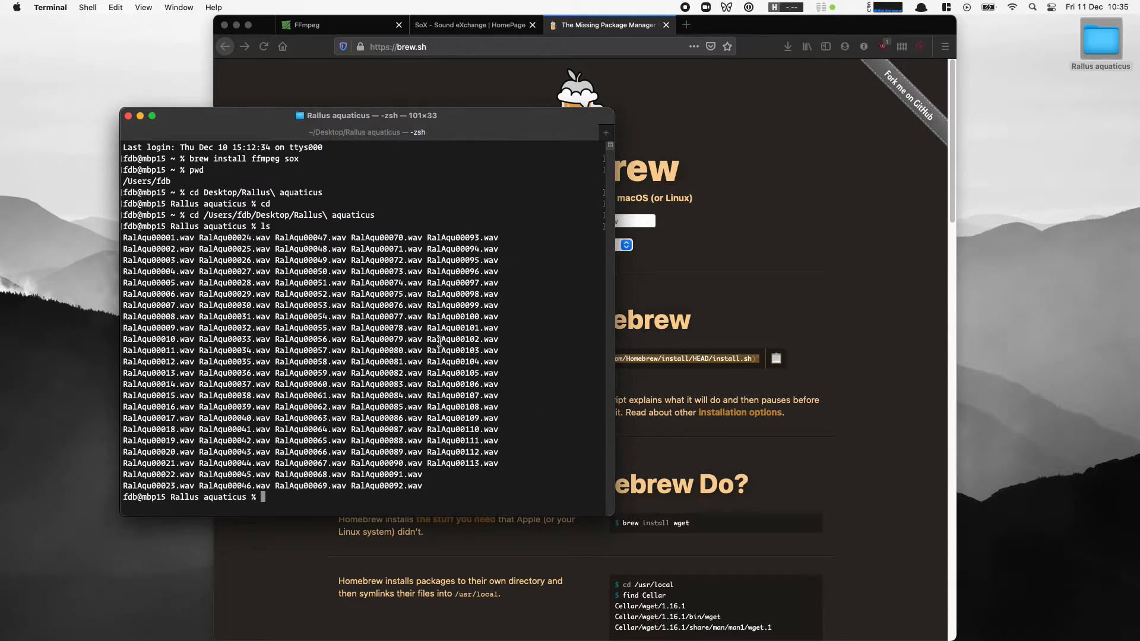
# Run sox on all *.wav files in the Rallus aquaticus folder.
pyautogui.moveTo(363, 115); pyautogui.dragTo(337, 116)
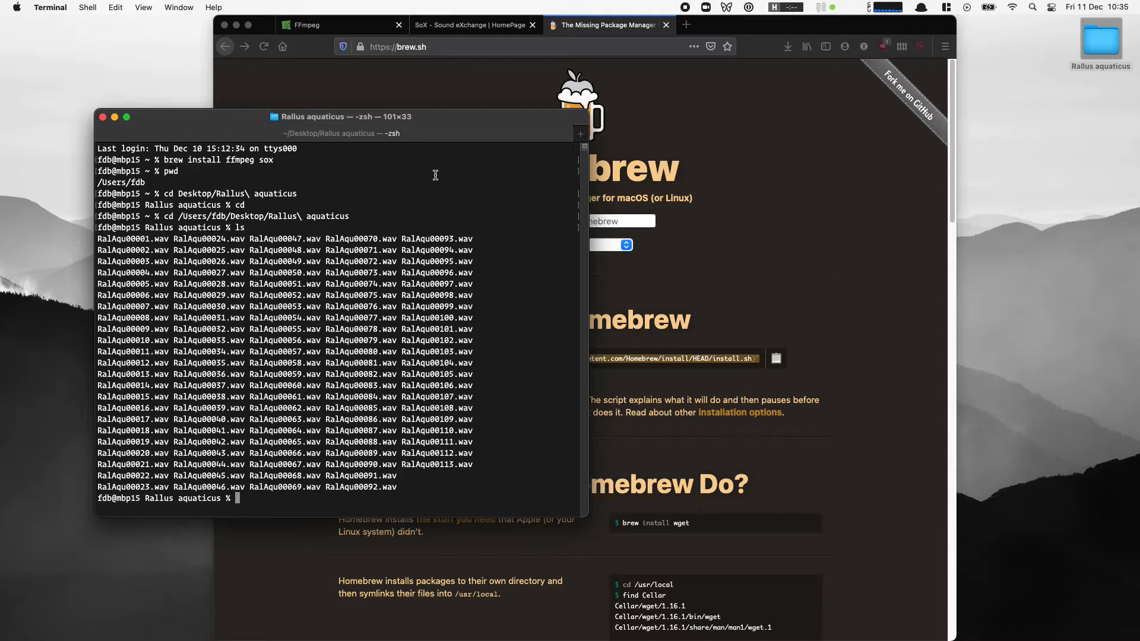
pyautogui.write('so')
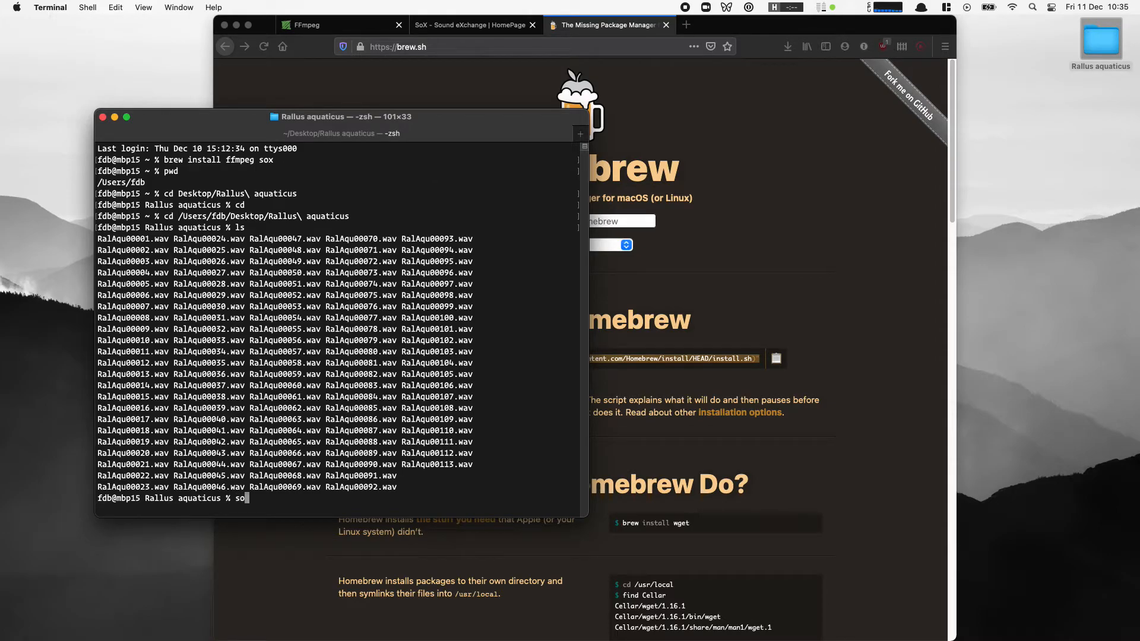
pyautogui.write('*.wav')
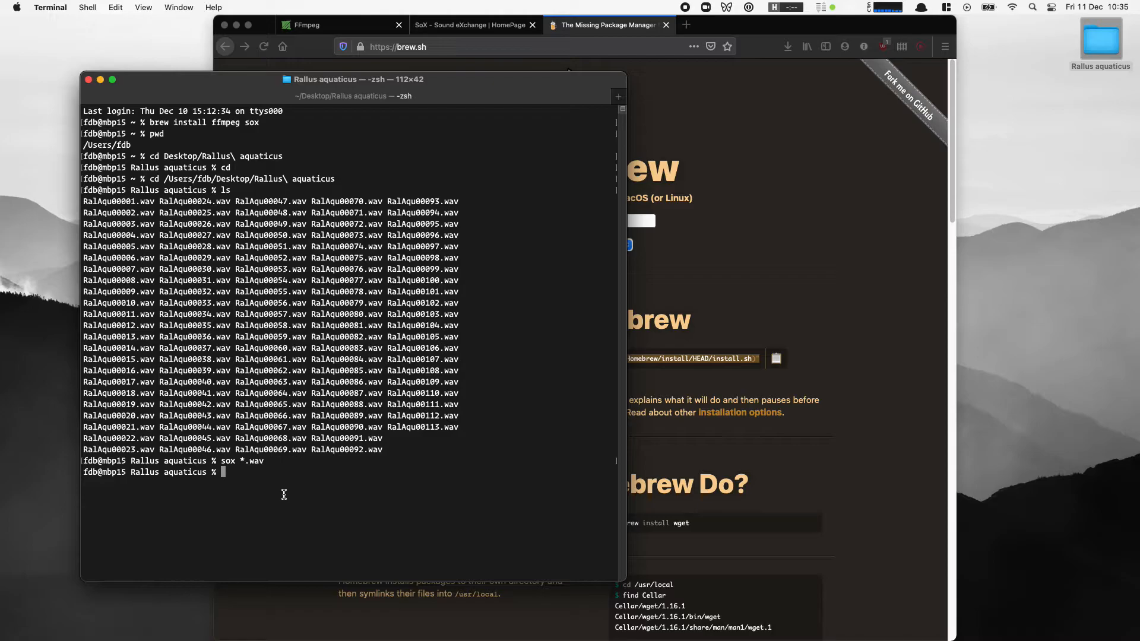
# Create the _conv folder with mkdir _conv.
pyautogui.write('mkdir')
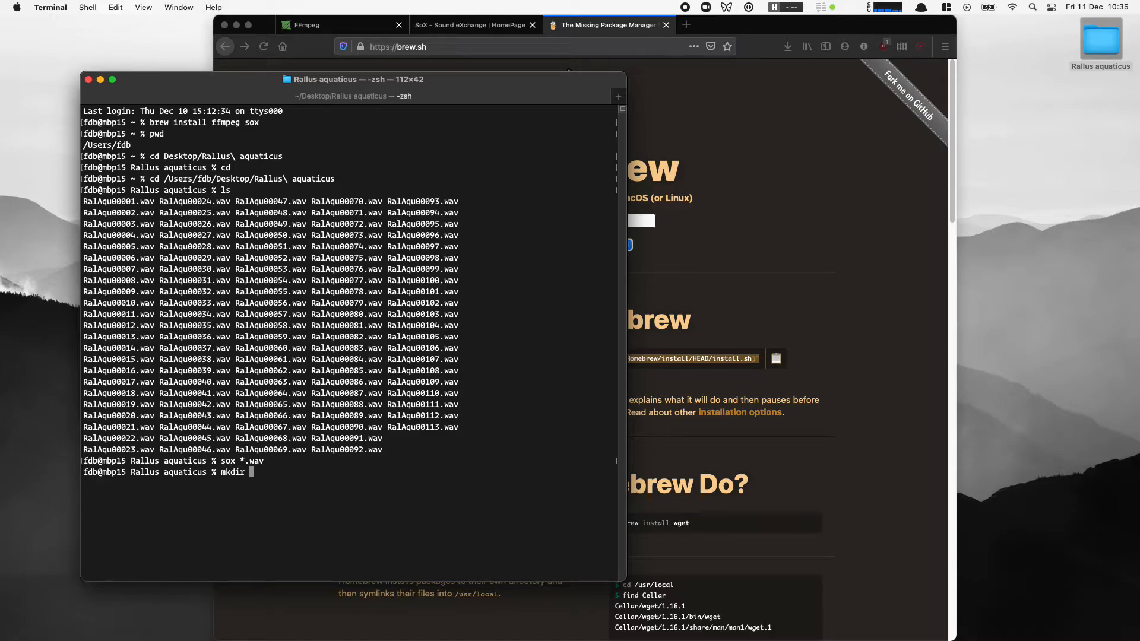
pyautogui.write('_conv')
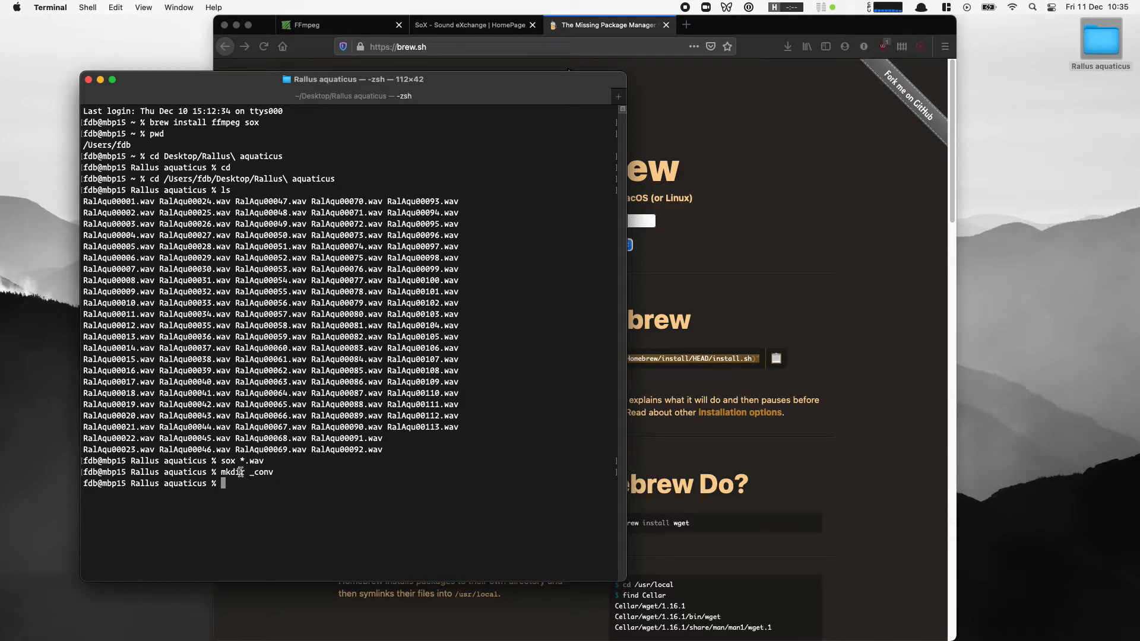
pyautogui.doubleClick(260, 472)
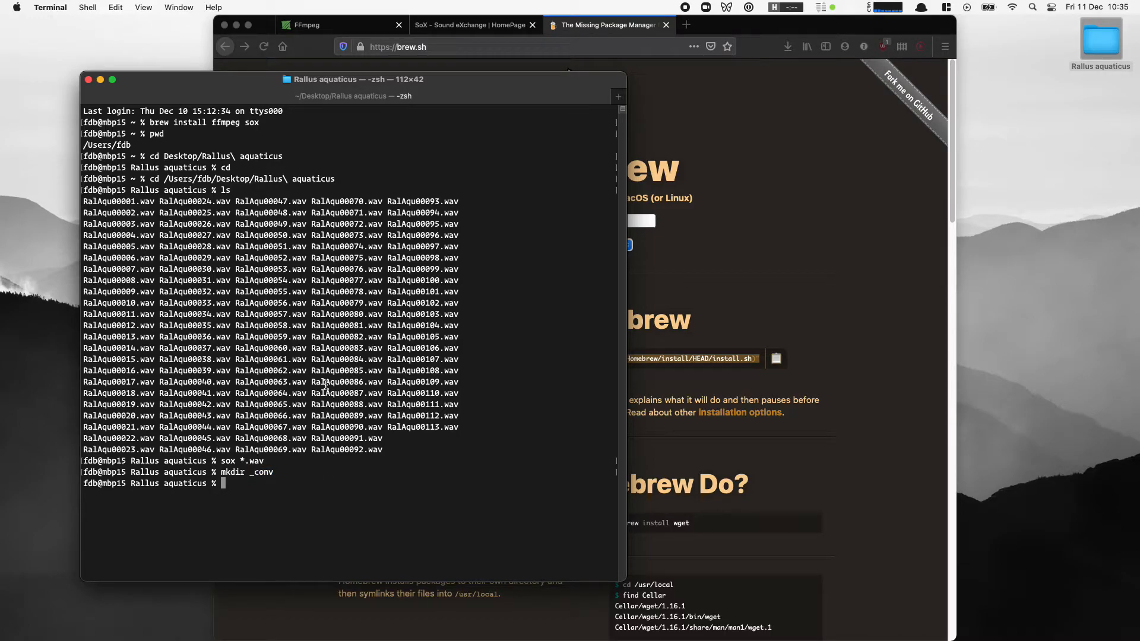
# Test-convert RalAqu00010.wav to 44100 Hz as out.wav, then delete out.wav.
pyautogui.write('ffmpeg')
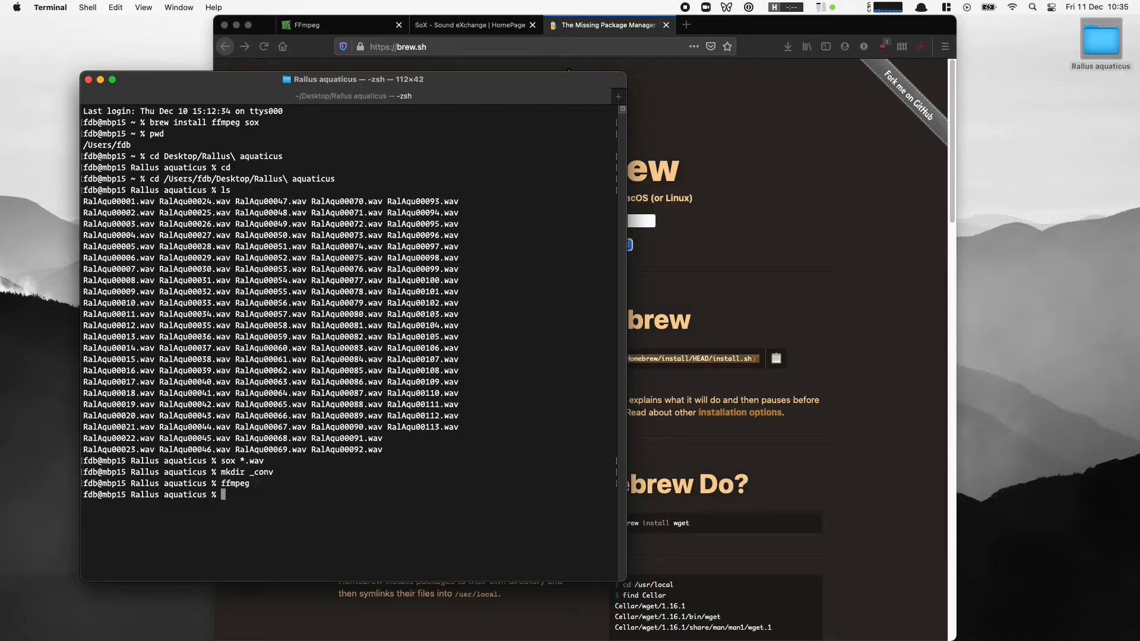
pyautogui.write('ffmpeg')
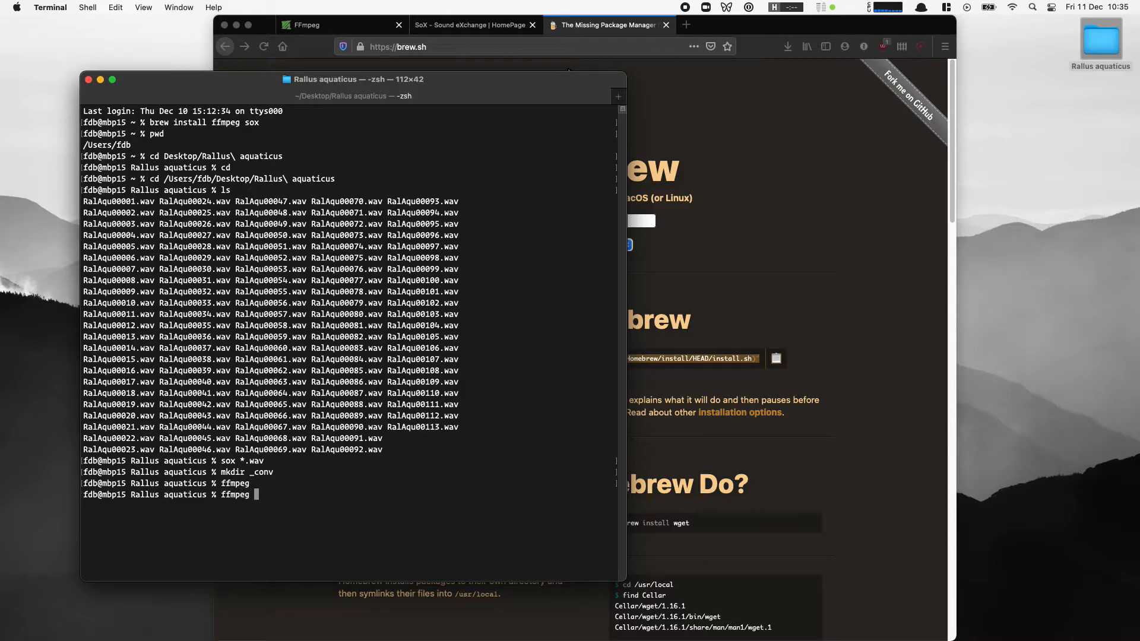
pyautogui.write('-i RalAqu00010.wav')
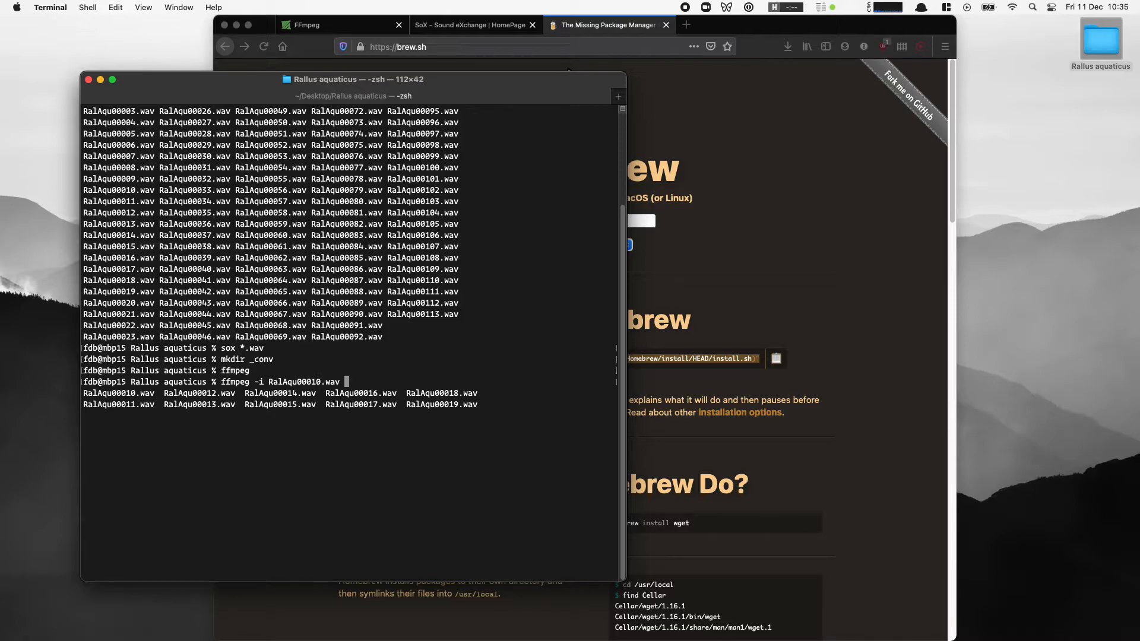
pyautogui.write('-ar 44100 out.')
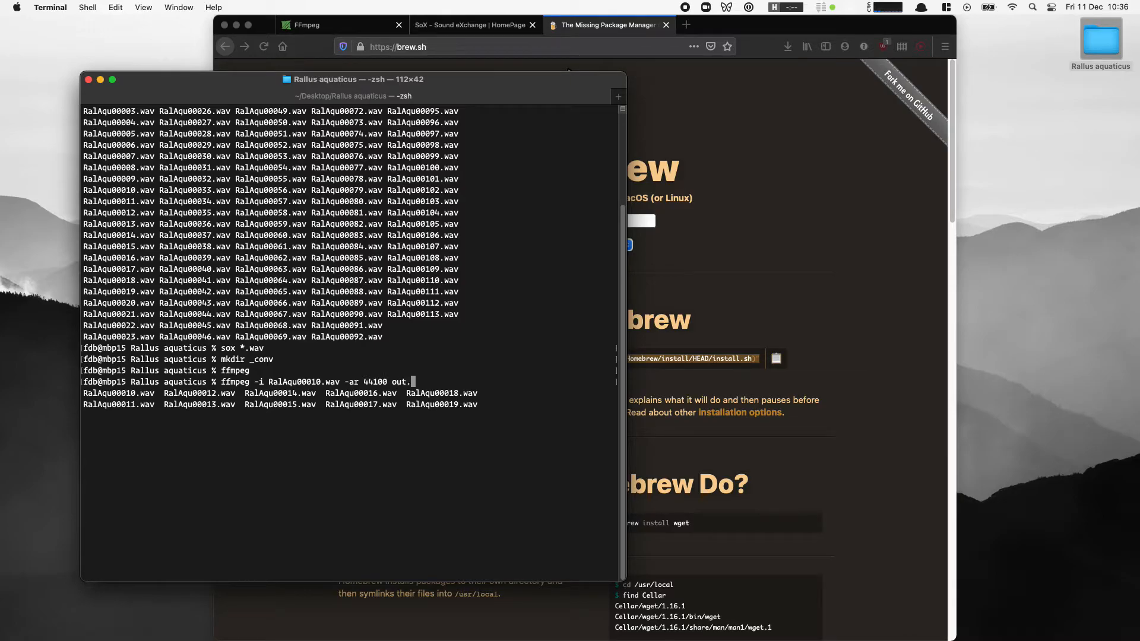
pyautogui.write('wav')
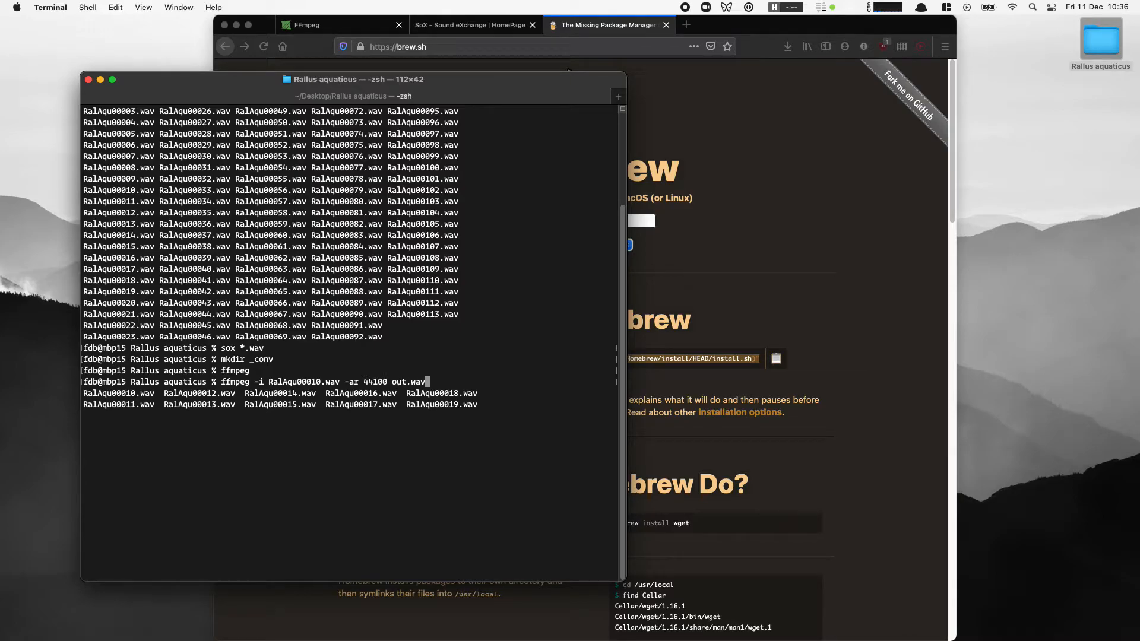
pyautogui.press('Return')
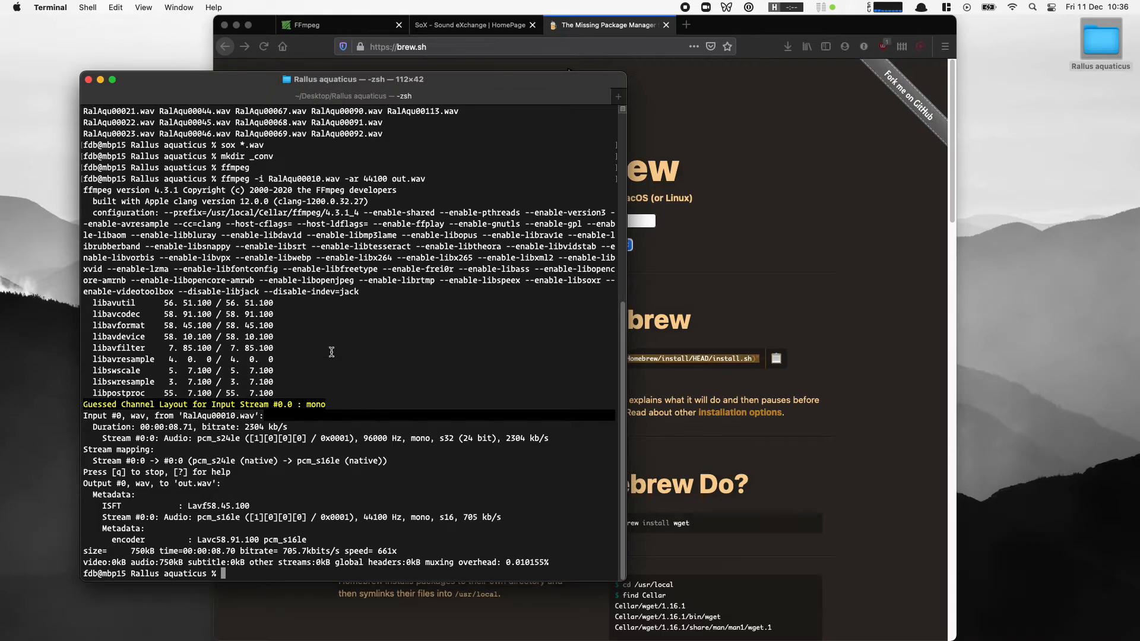
pyautogui.write('rm out.wav')
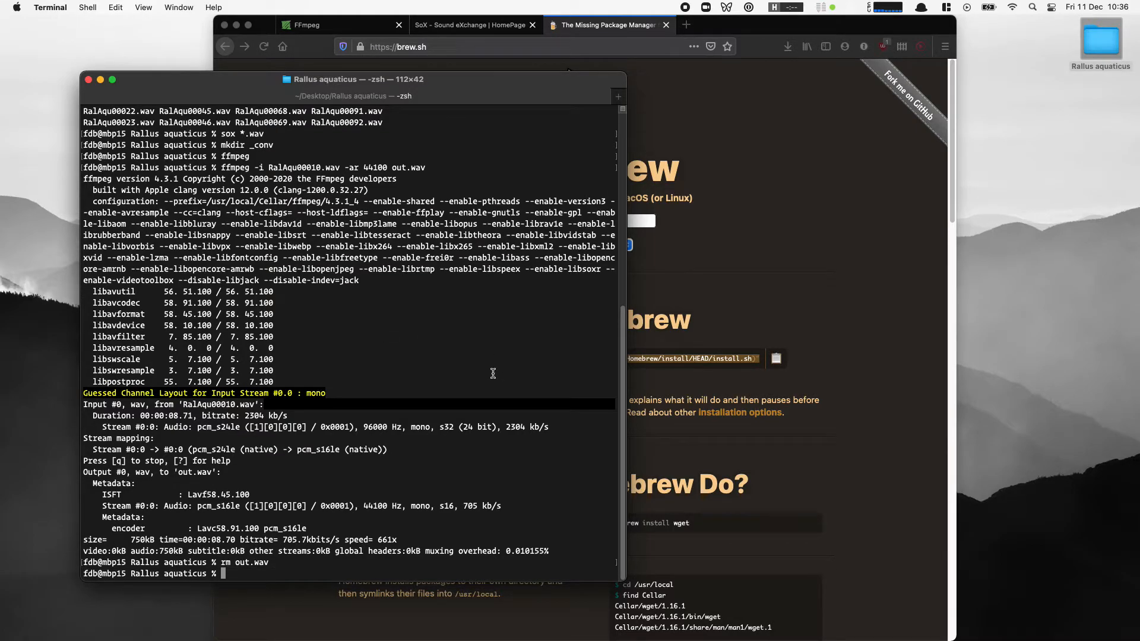
pyautogui.moveTo(540, 286)
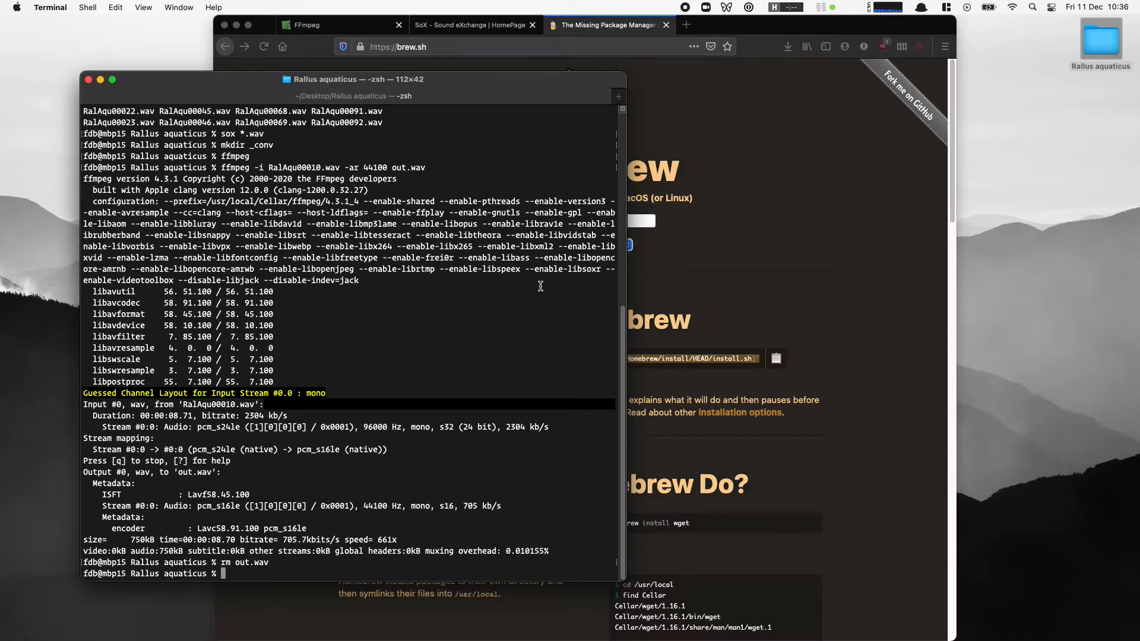
pyautogui.moveTo(762, 177)
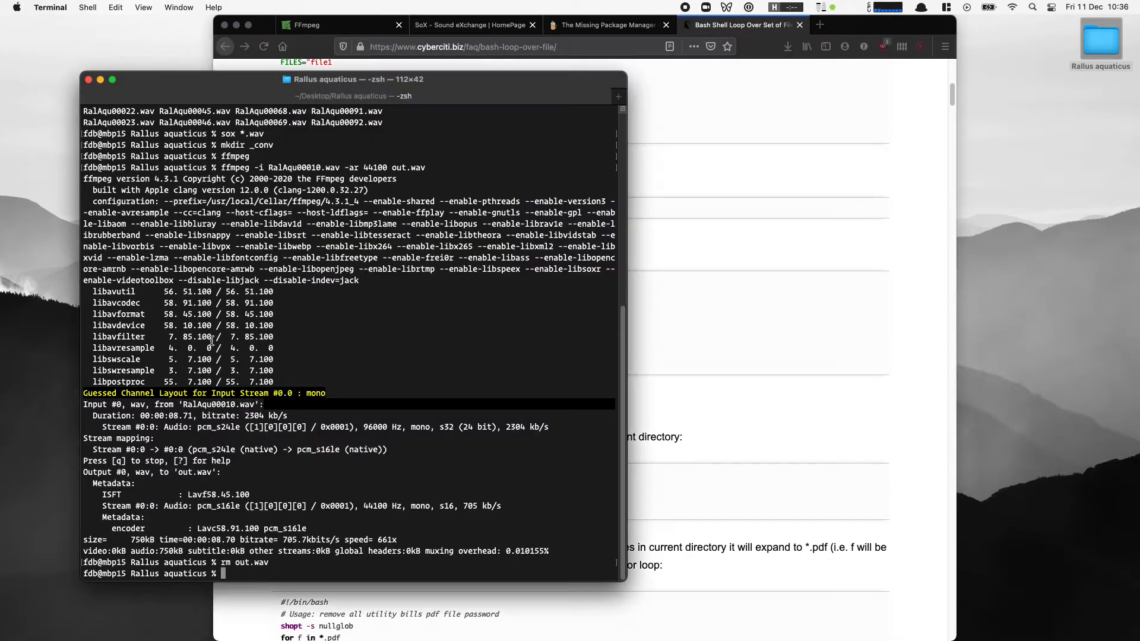
# Type the loop 'for f in *.wav; do ffmpeg -i $f -ar 44100 _conv/$f ;' unrun.
pyautogui.write('for f')
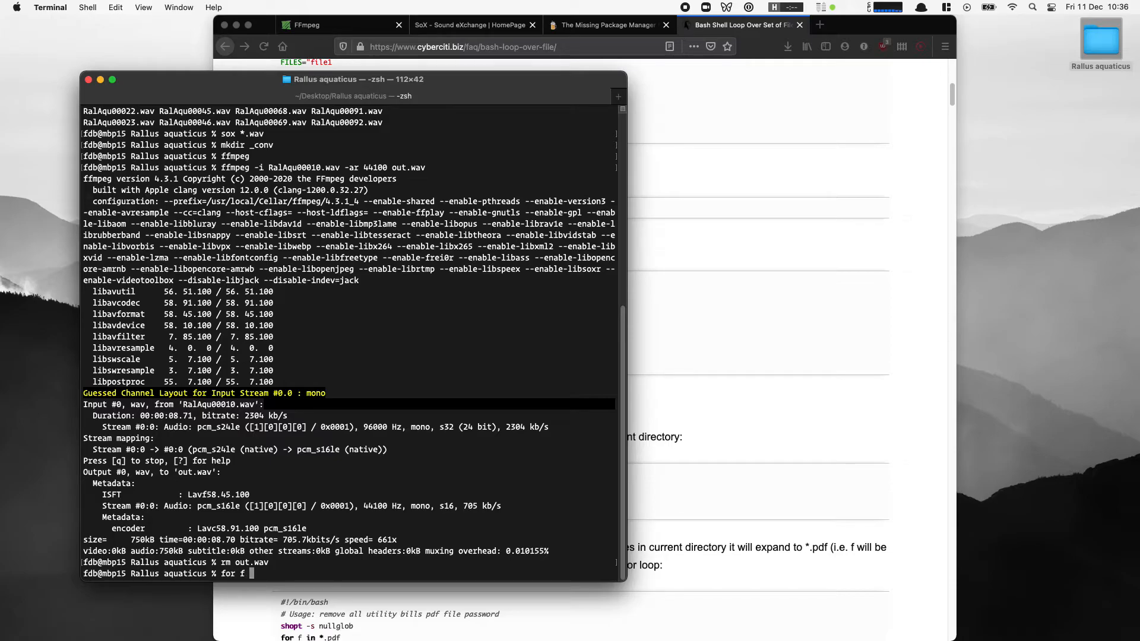
pyautogui.write('in *.w')
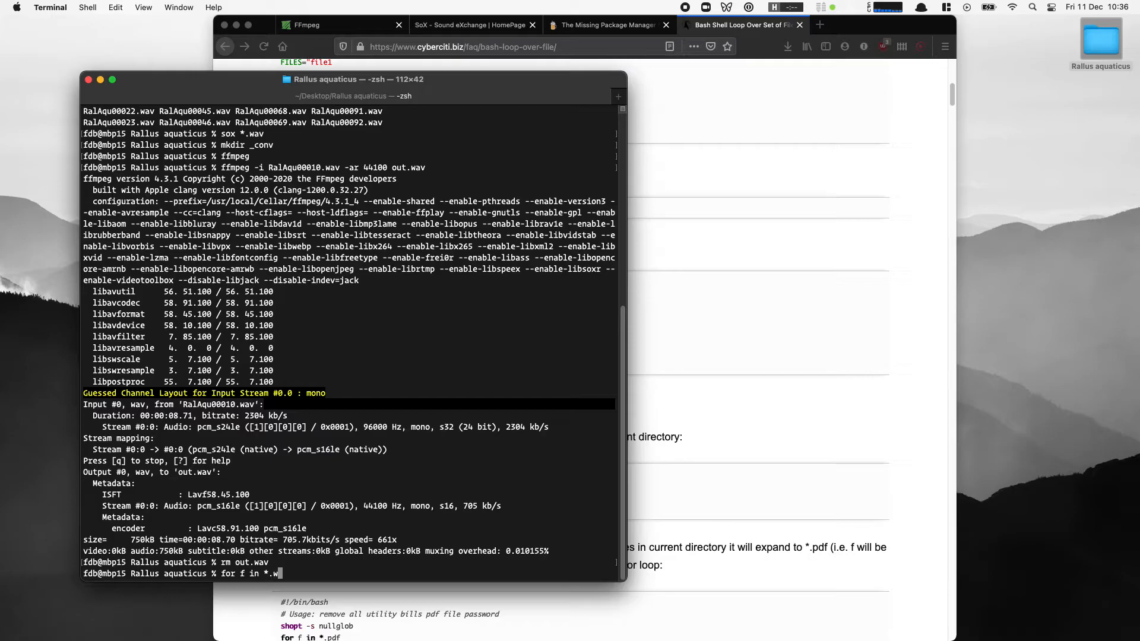
pyautogui.write('av')
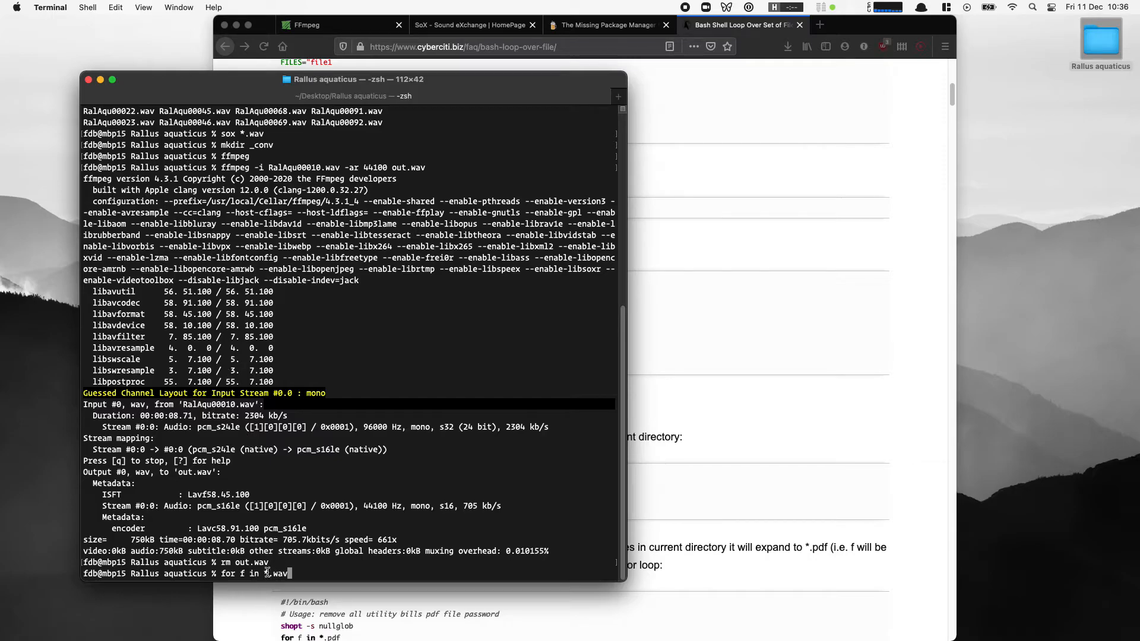
pyautogui.moveTo(397, 593)
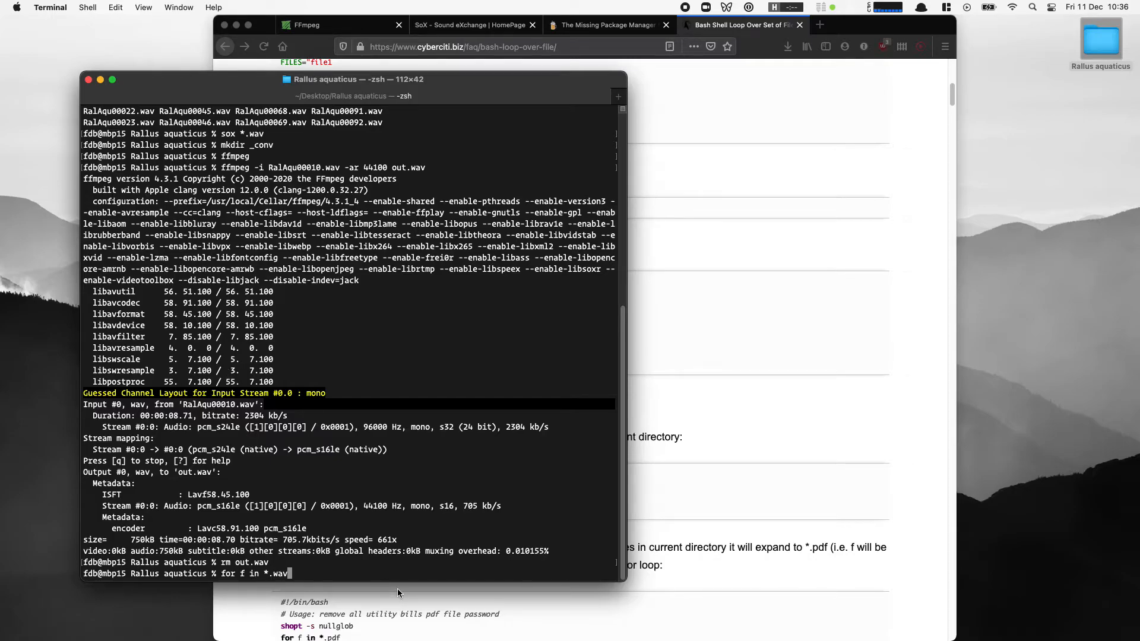
pyautogui.write('; do')
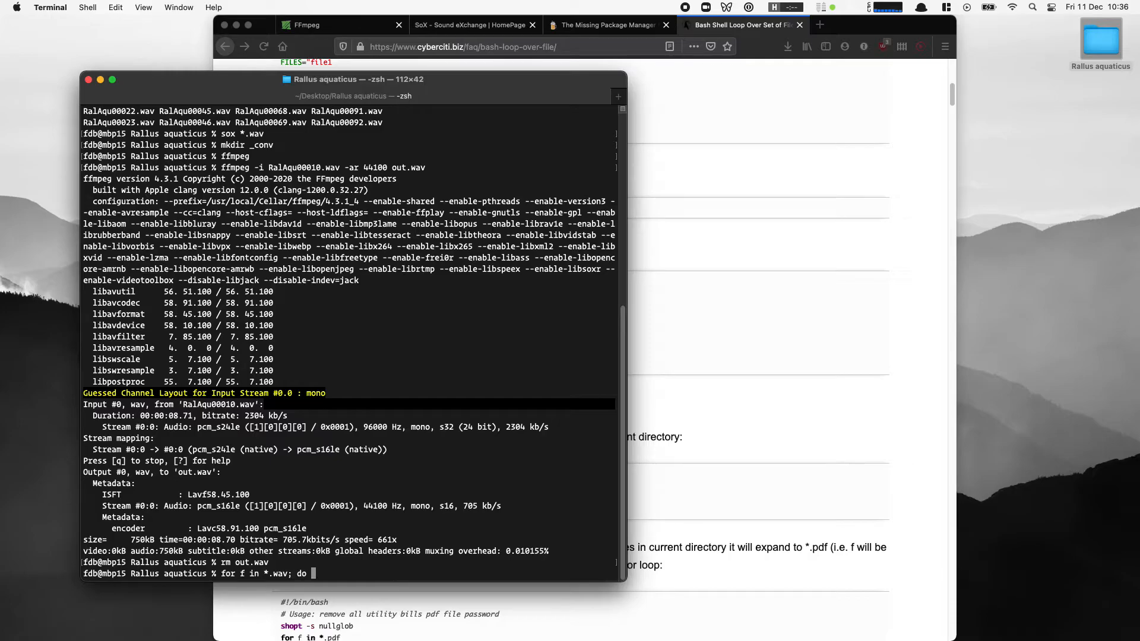
pyautogui.write('ffmpeg -i')
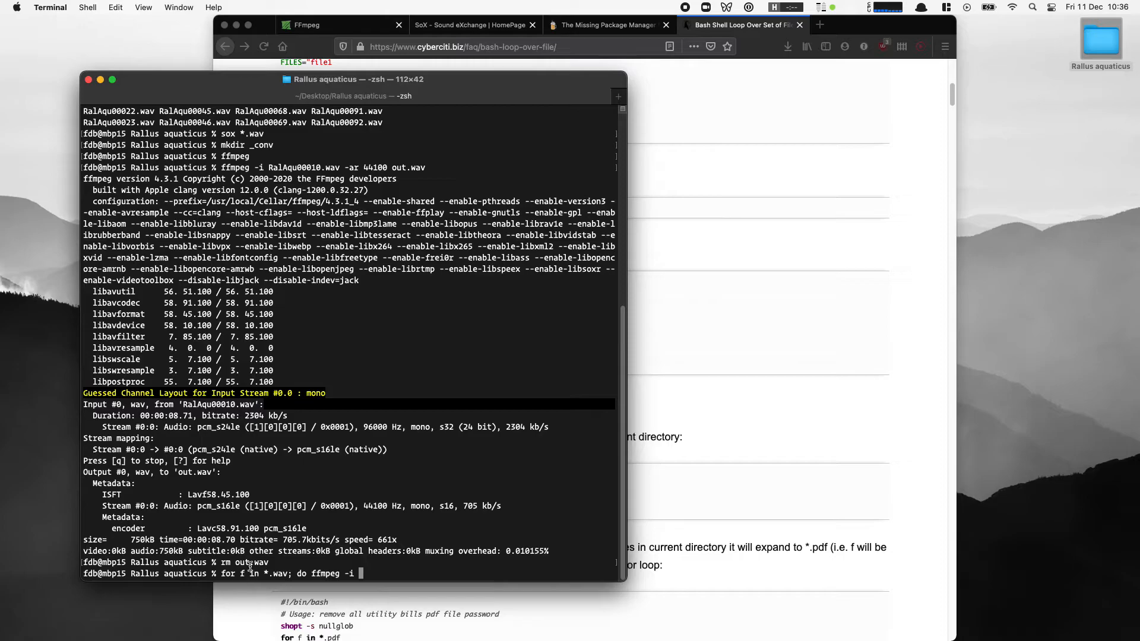
pyautogui.write('$f')
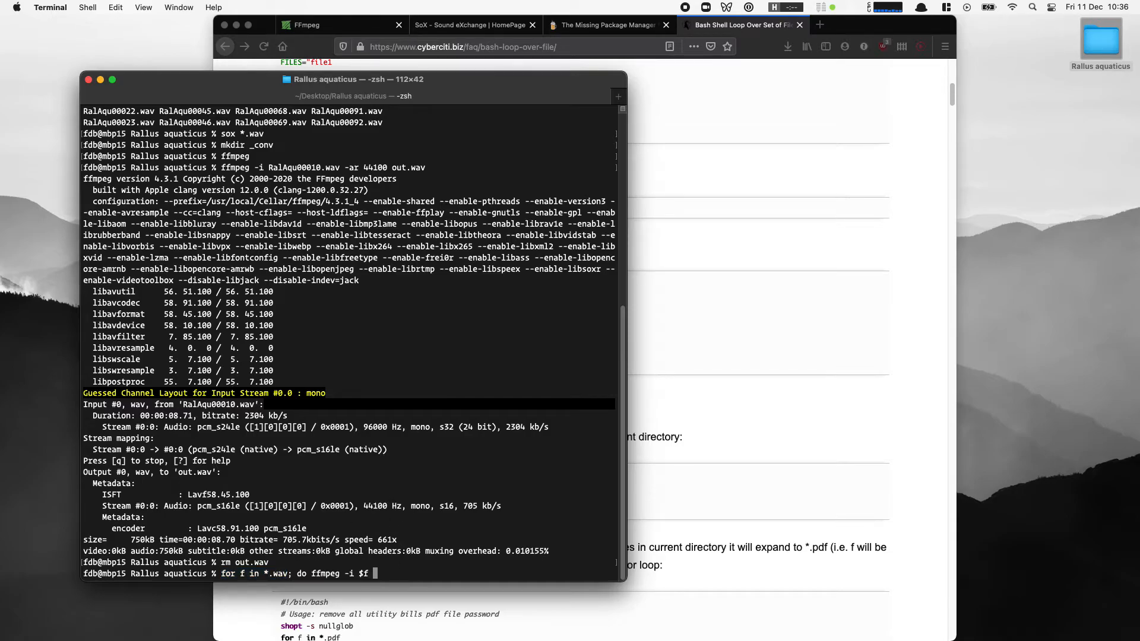
pyautogui.write('-ar')
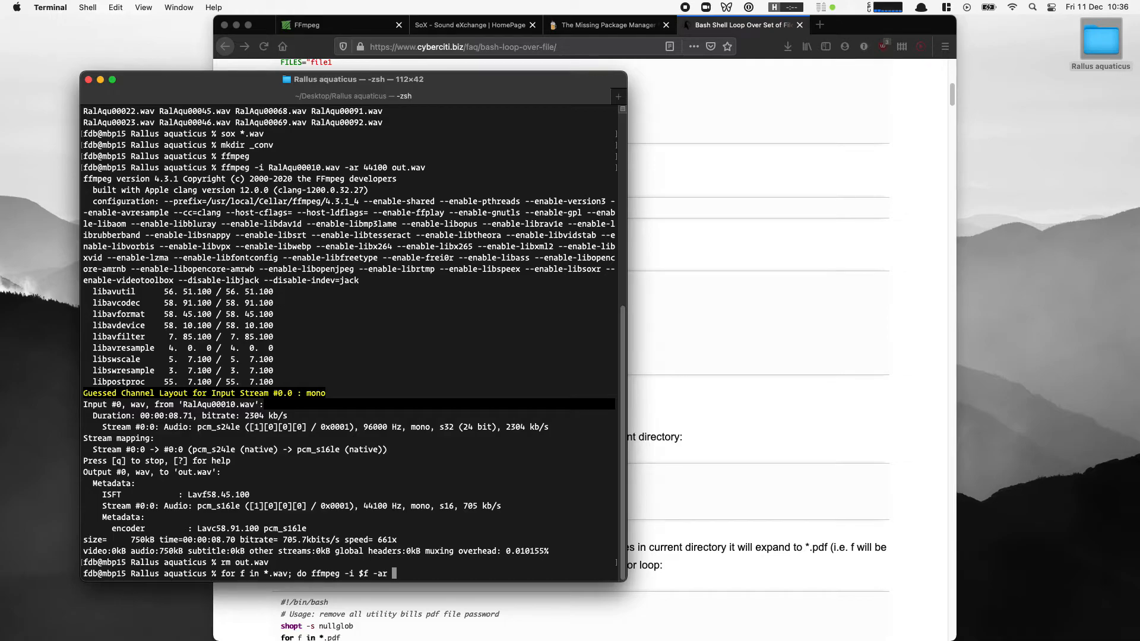
pyautogui.write('44100')
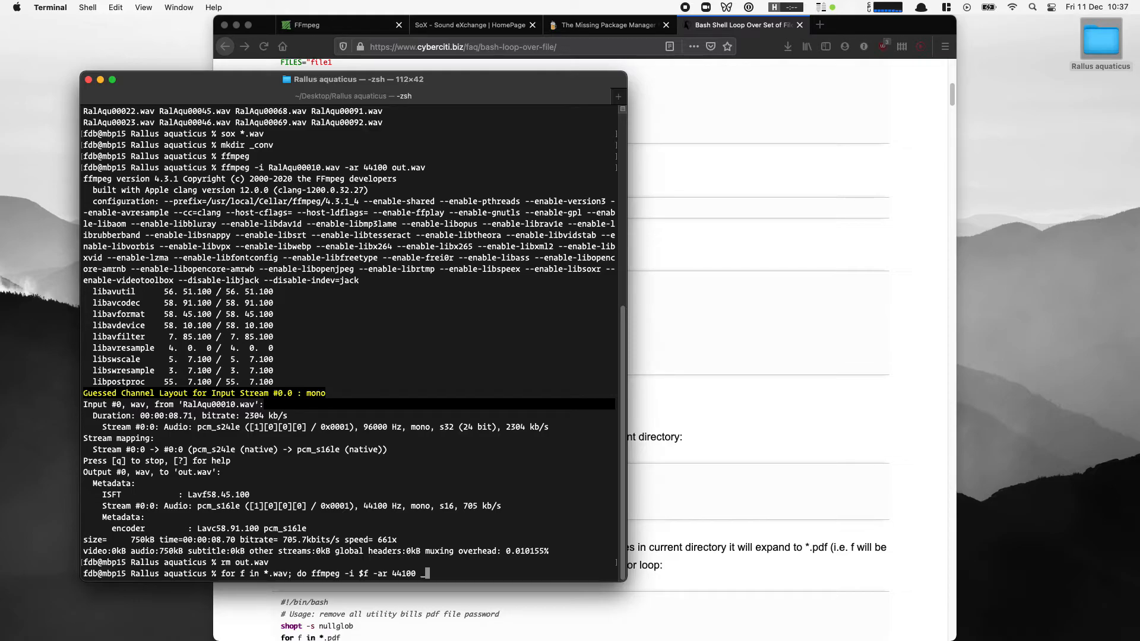
pyautogui.write('_conv/')
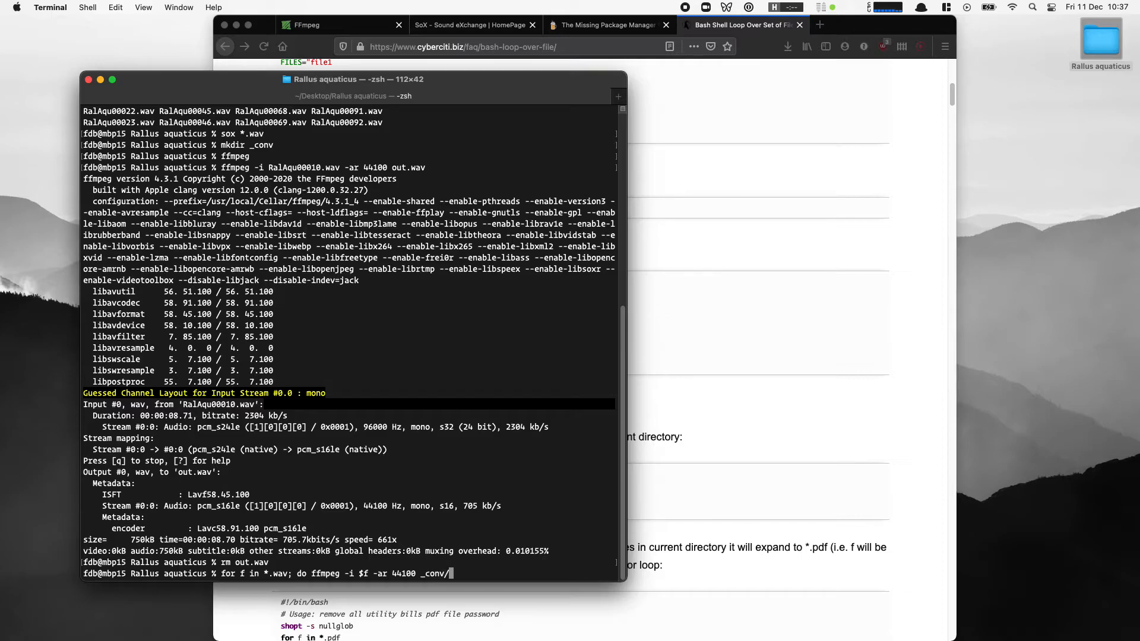
pyautogui.write('$f')
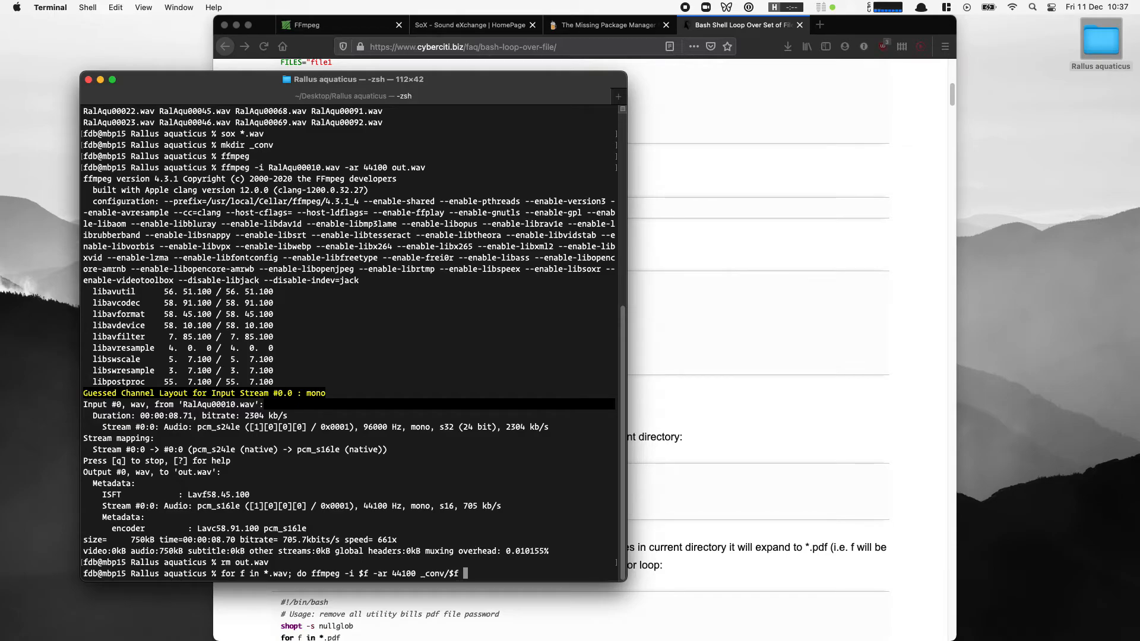
pyautogui.write(';')
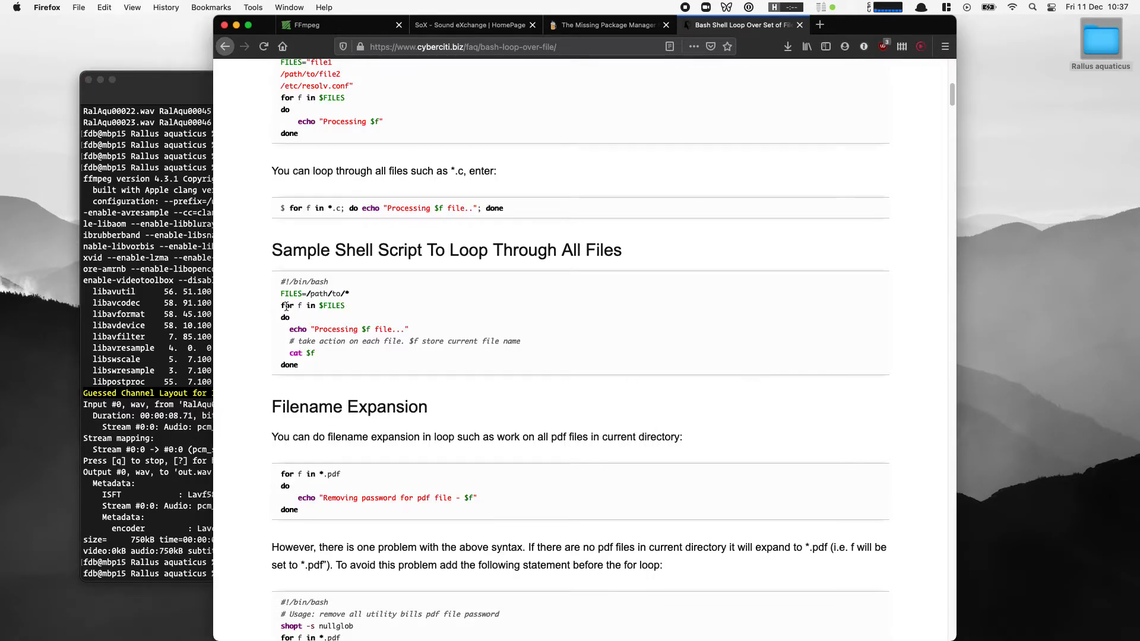
# Check the for-loop syntax against the sample scripts in the cyberciti bash guide.
pyautogui.moveTo(280, 305); pyautogui.dragTo(314, 352)
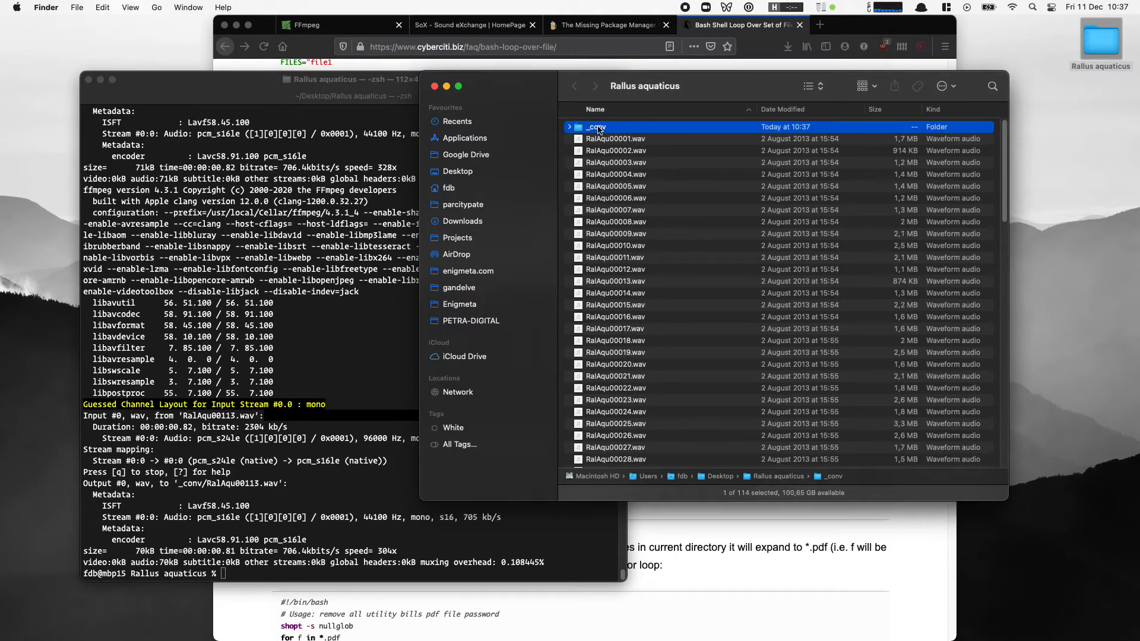
# Open the _conv folder in Finder to check the resampled WAV files.
pyautogui.doubleClick(596, 126)
pyautogui.write('mkdir _out')
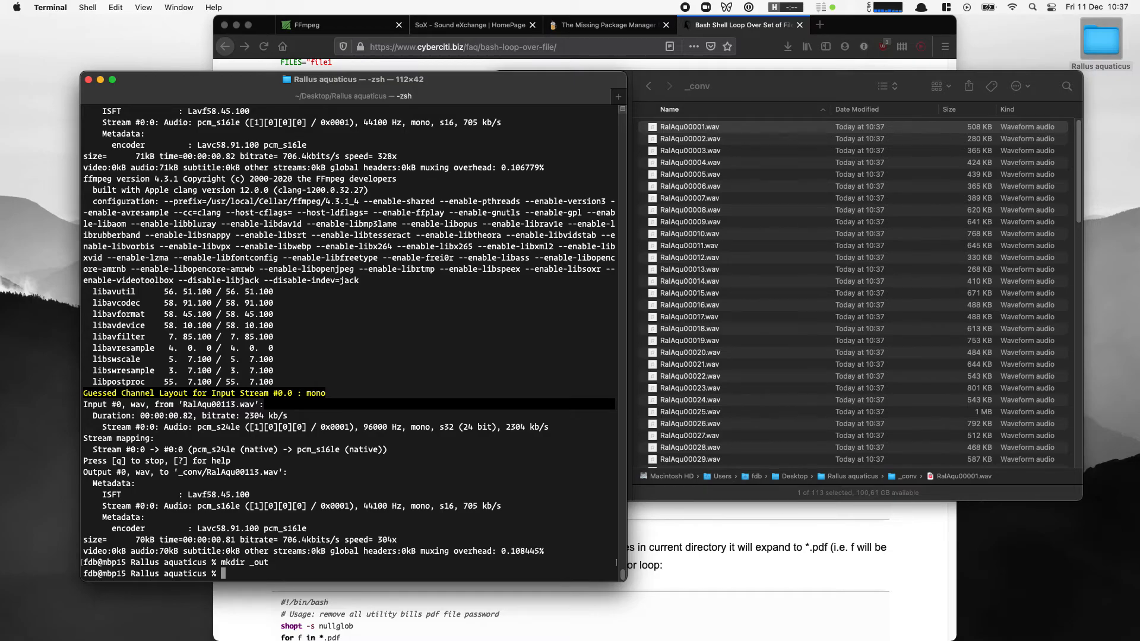
# Merge _conv/*.wav into _out/all.wav with sox and inspect the resulting file in Finder.
pyautogui.write('sox')
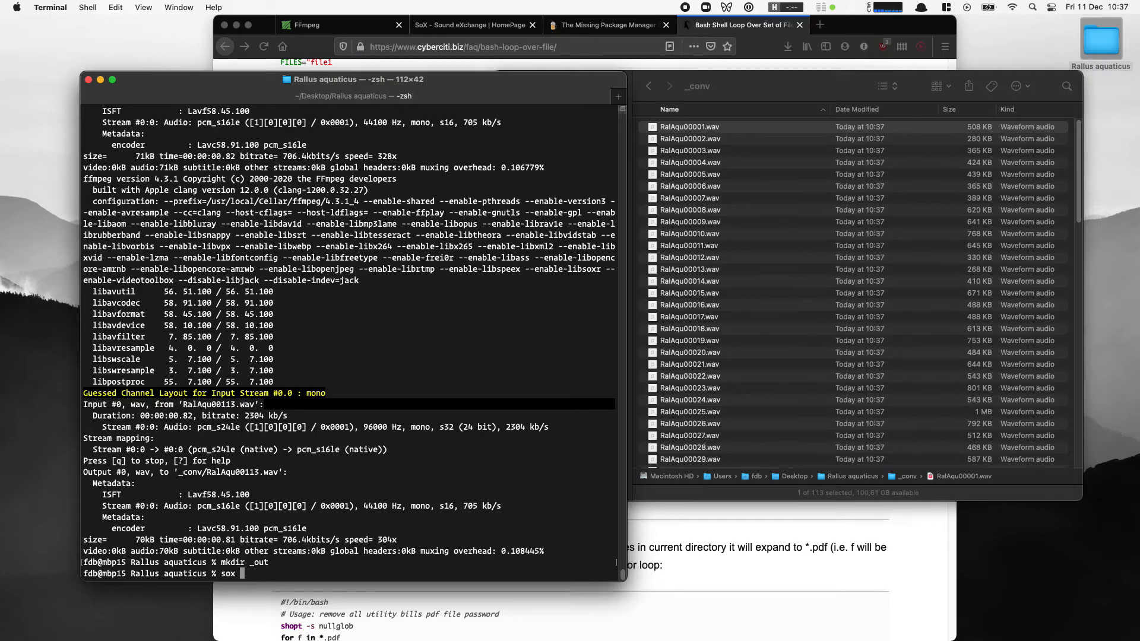
pyautogui.write('_conv')
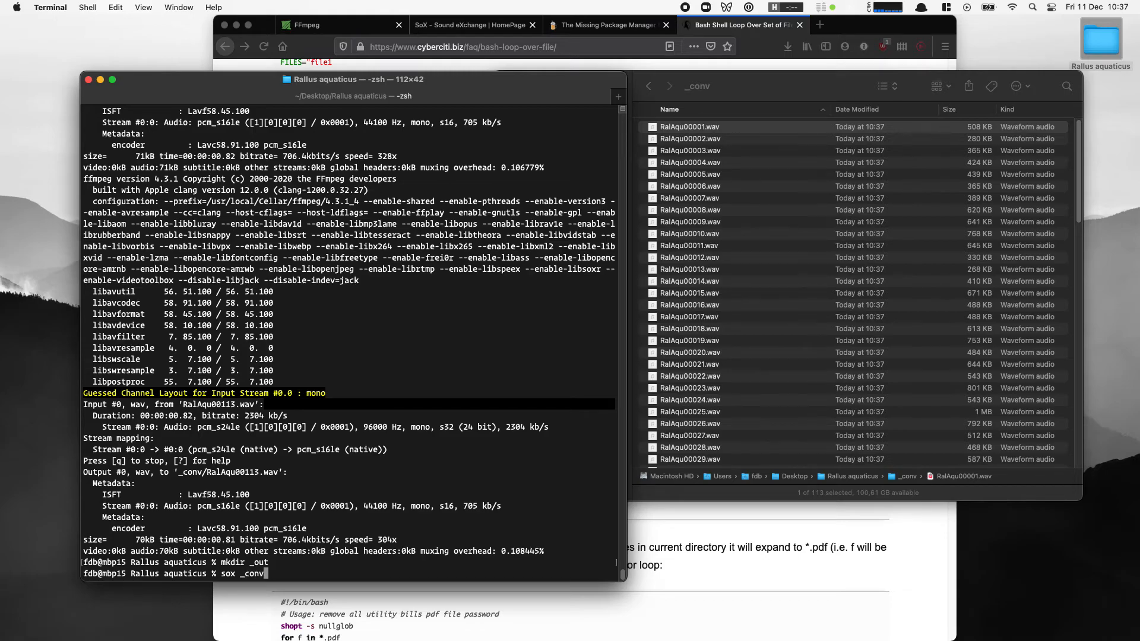
pyautogui.write('/*.wav')
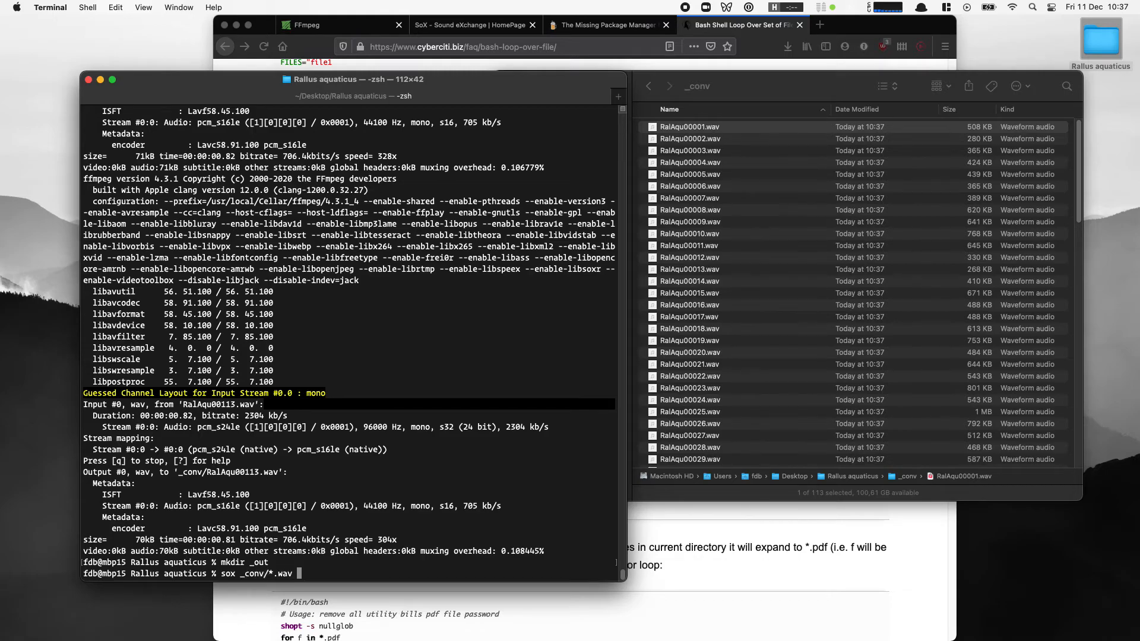
pyautogui.write('_out/')
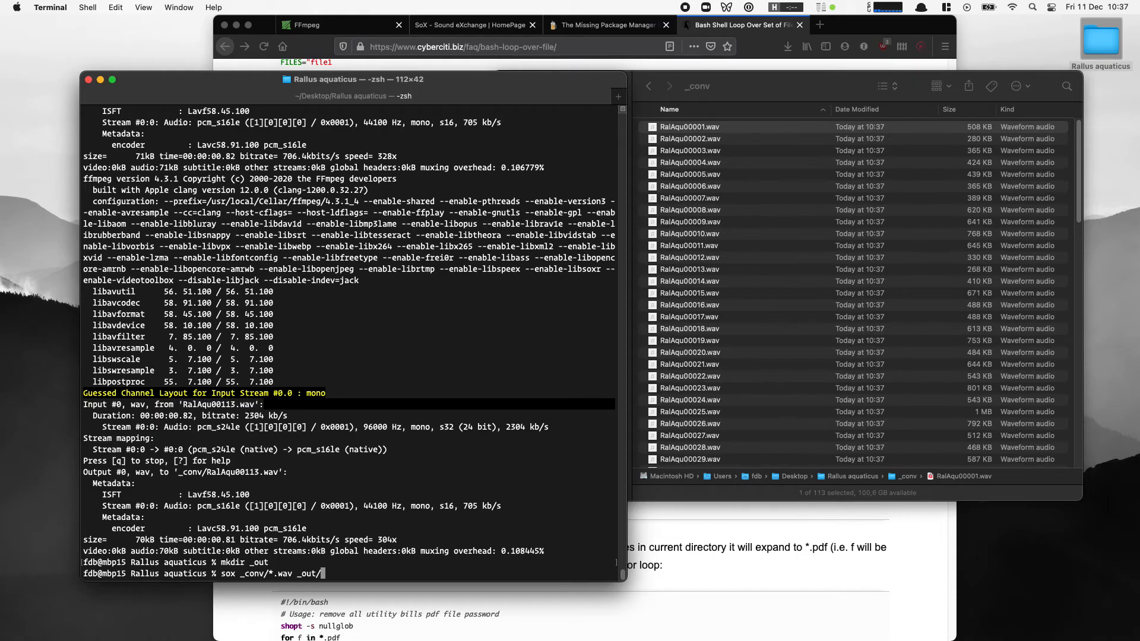
pyautogui.write('all.wav')
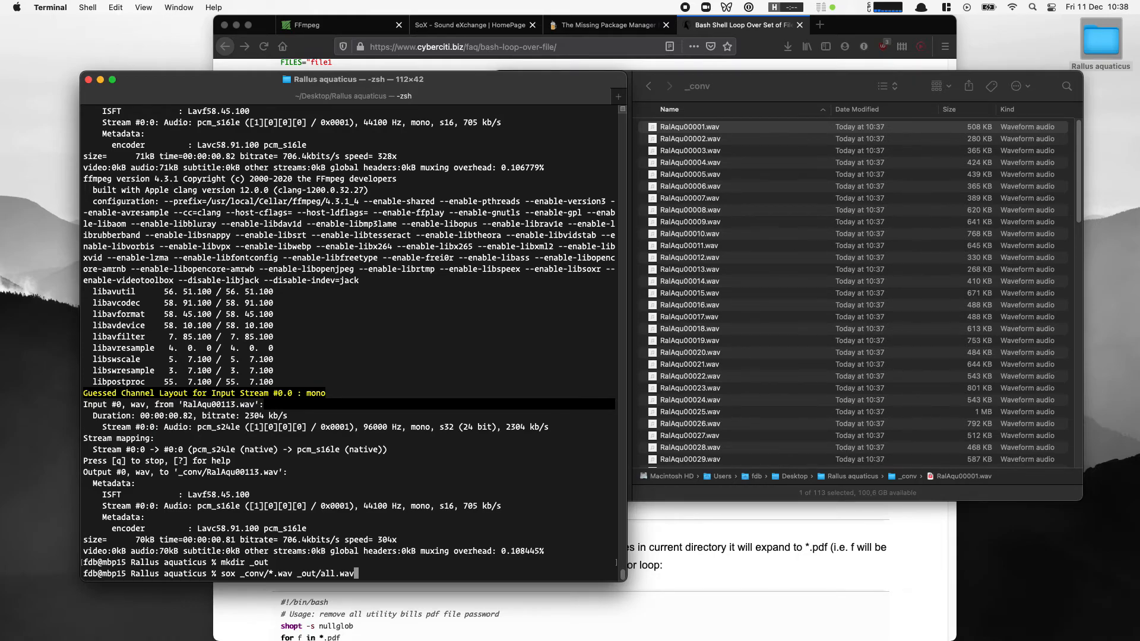
pyautogui.press('Return')
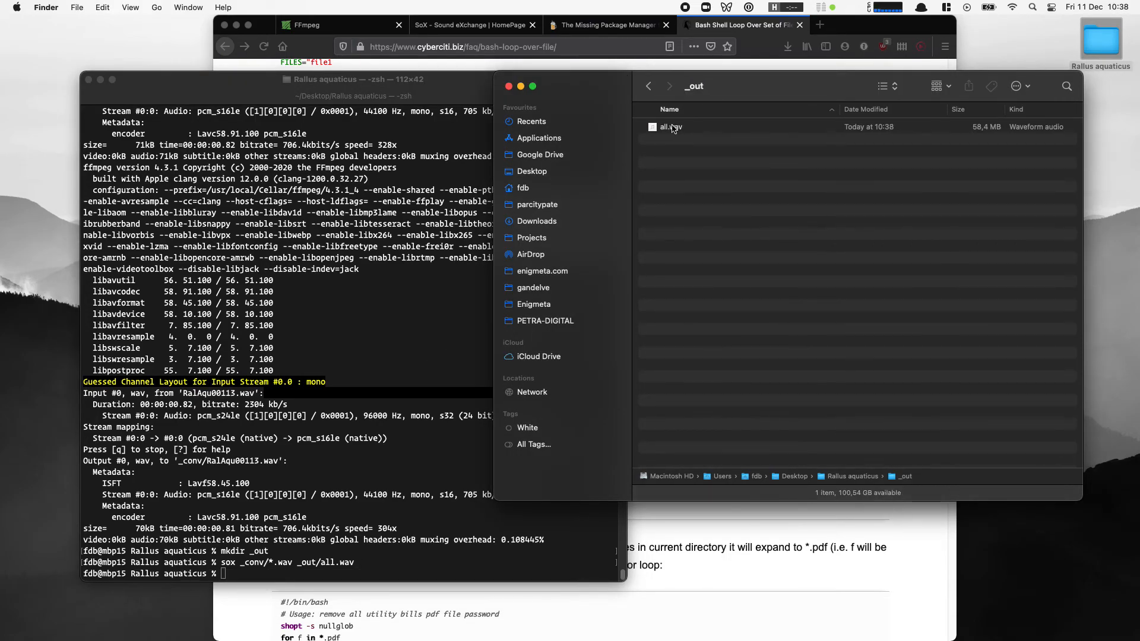
pyautogui.click(670, 126)
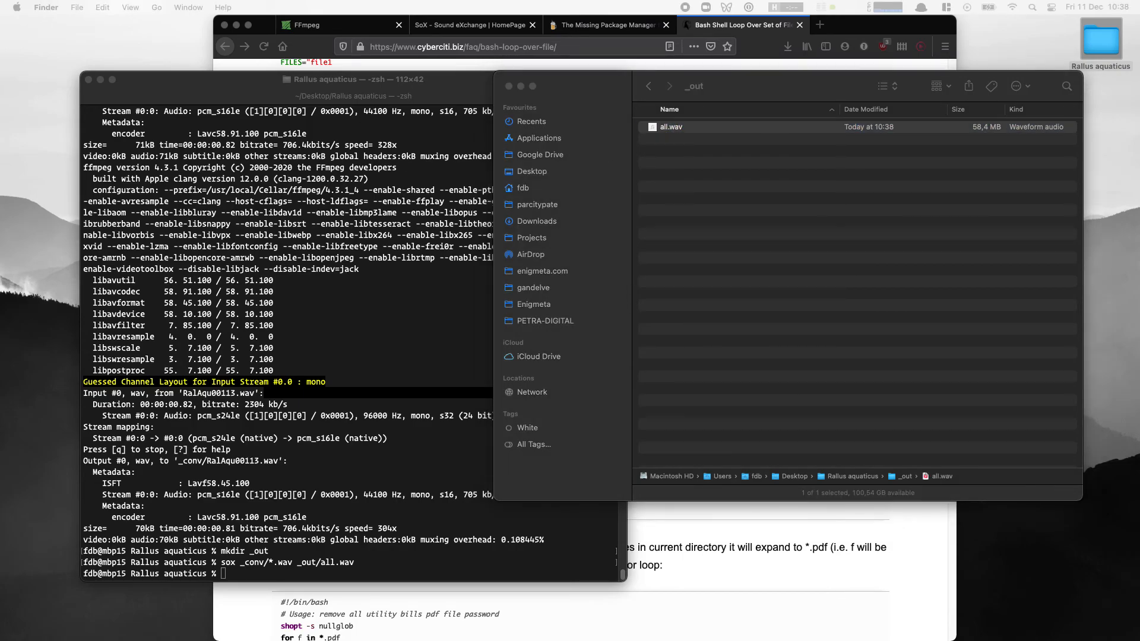